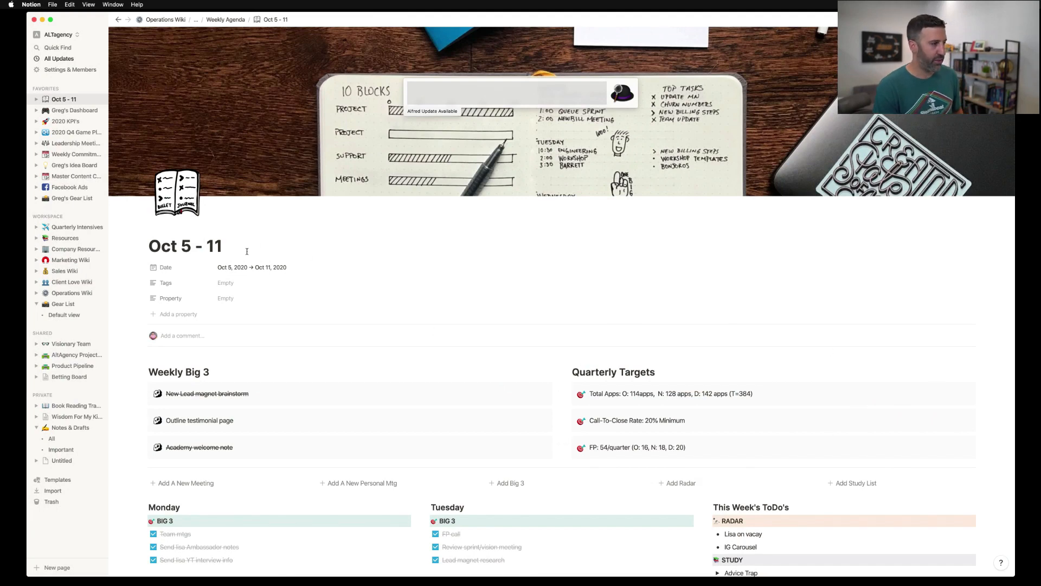
Step: Review the existing agenda, briefly expanding the Advice Trap item's weekday checkboxes
scroll("down", 3)
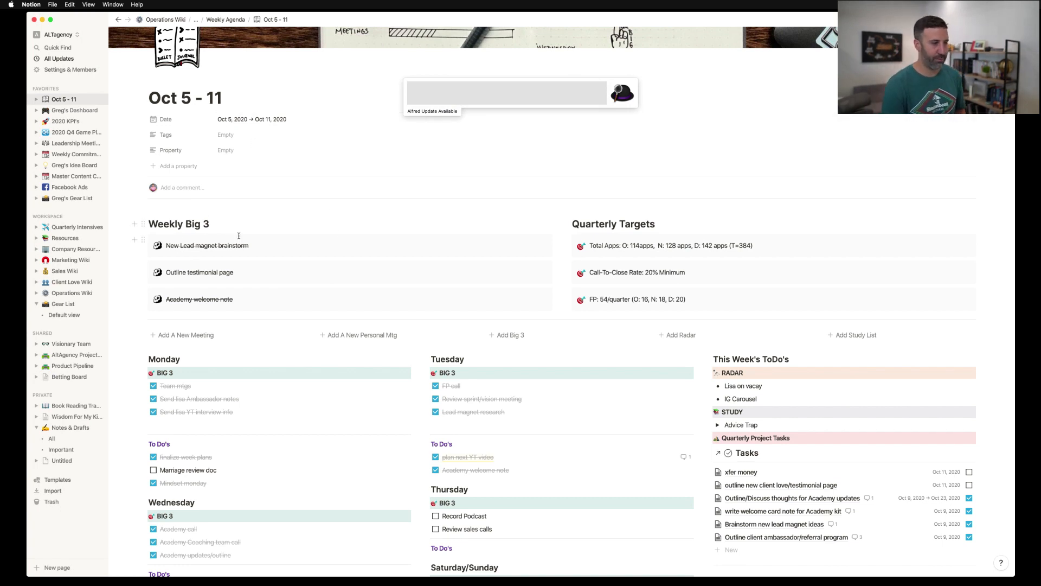
scroll("down", 3)
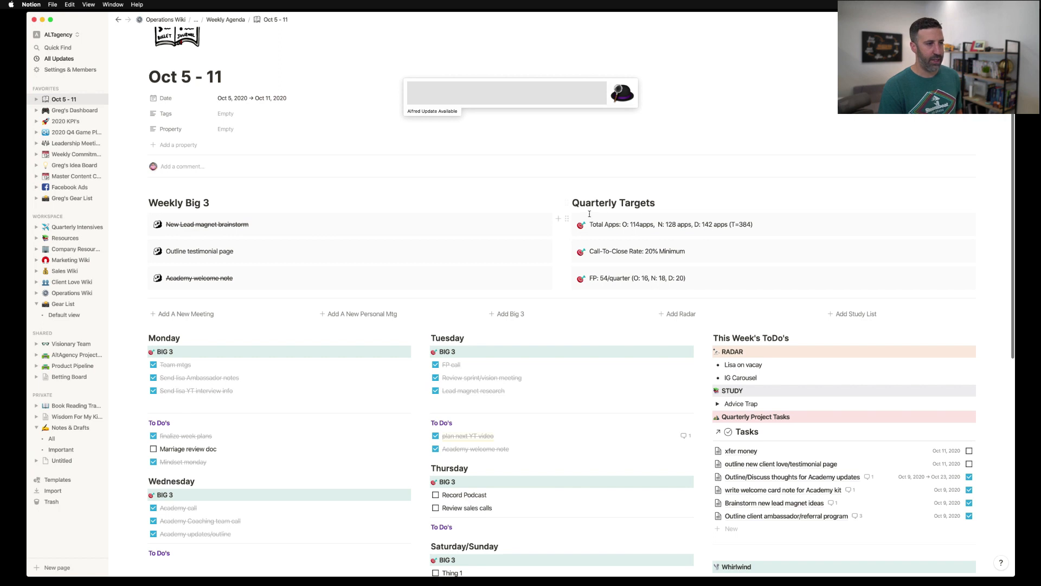
scroll("down", 3)
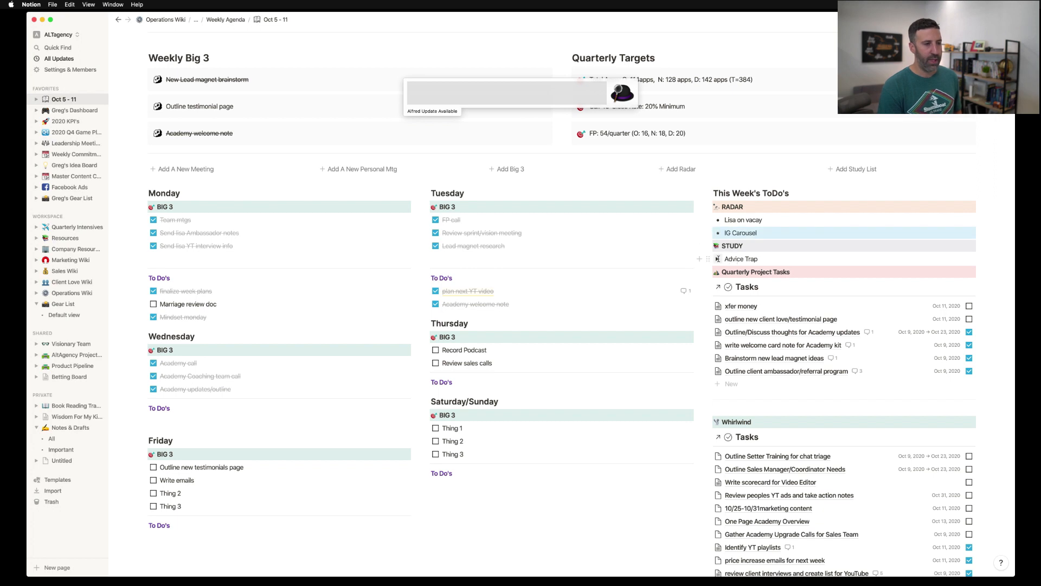
left_click(718, 258)
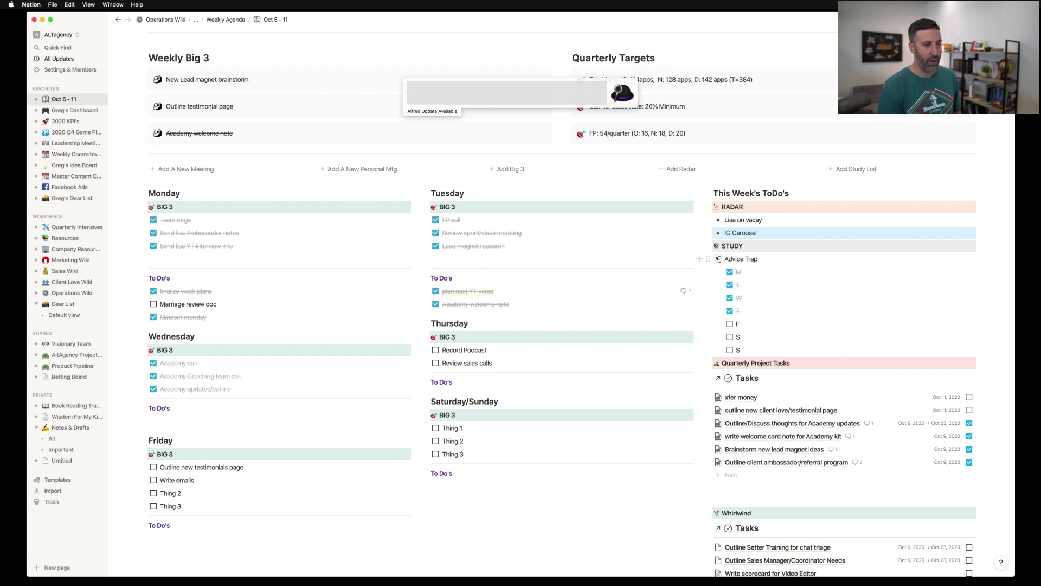
left_click(718, 258)
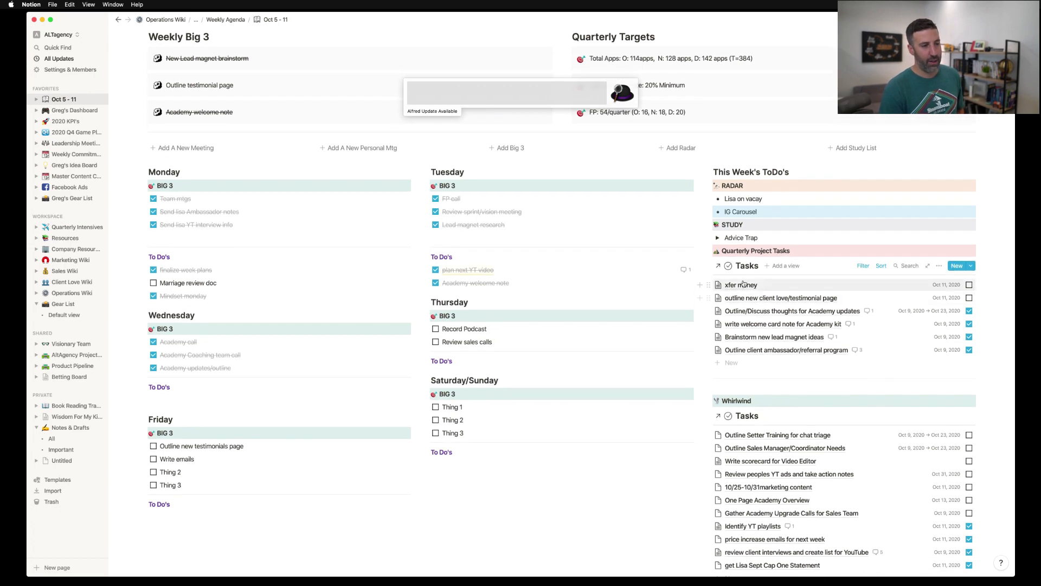
scroll("down", 3)
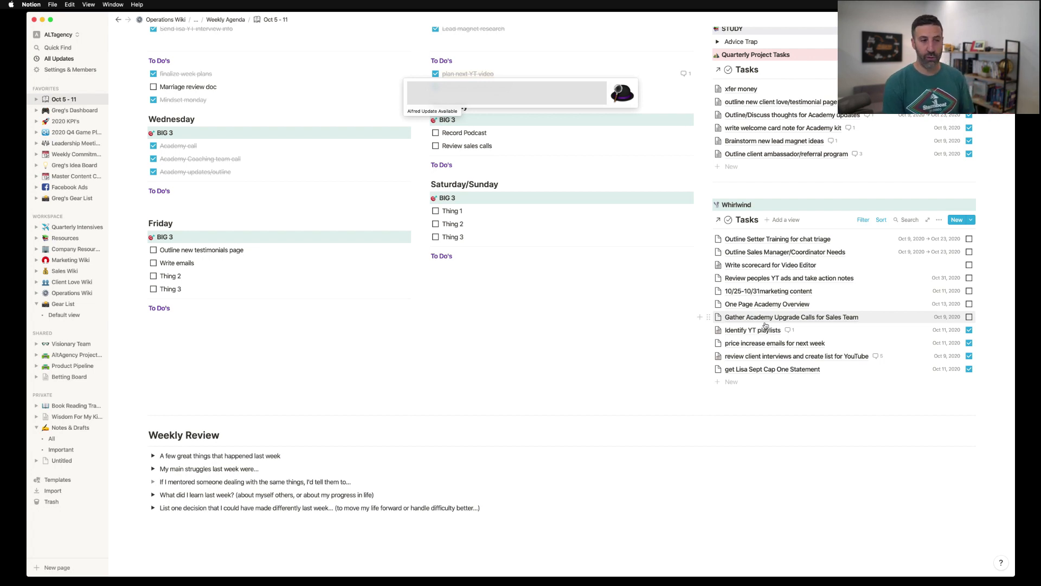
mouse_move(747, 219)
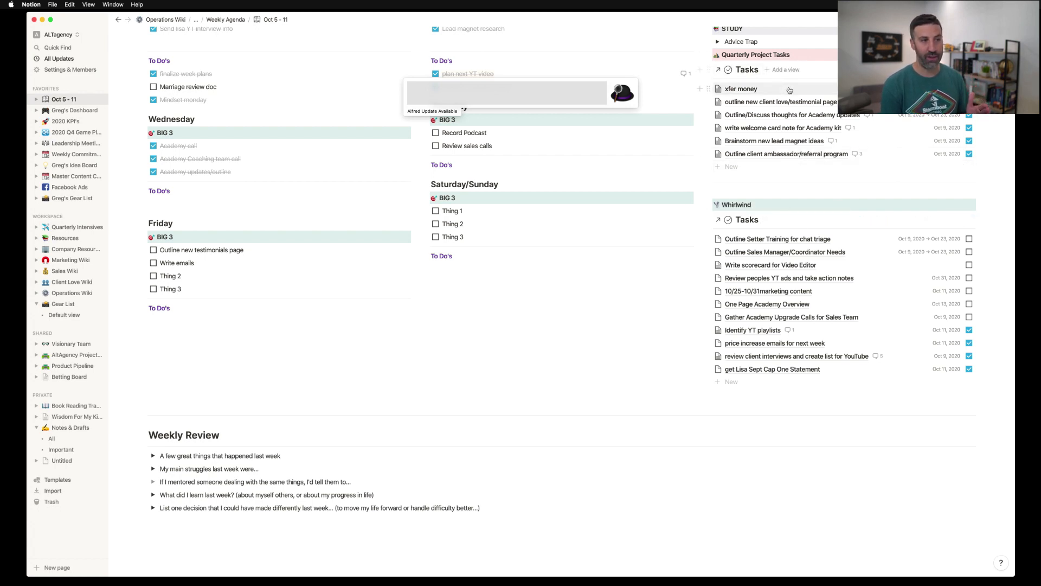
left_click(765, 70)
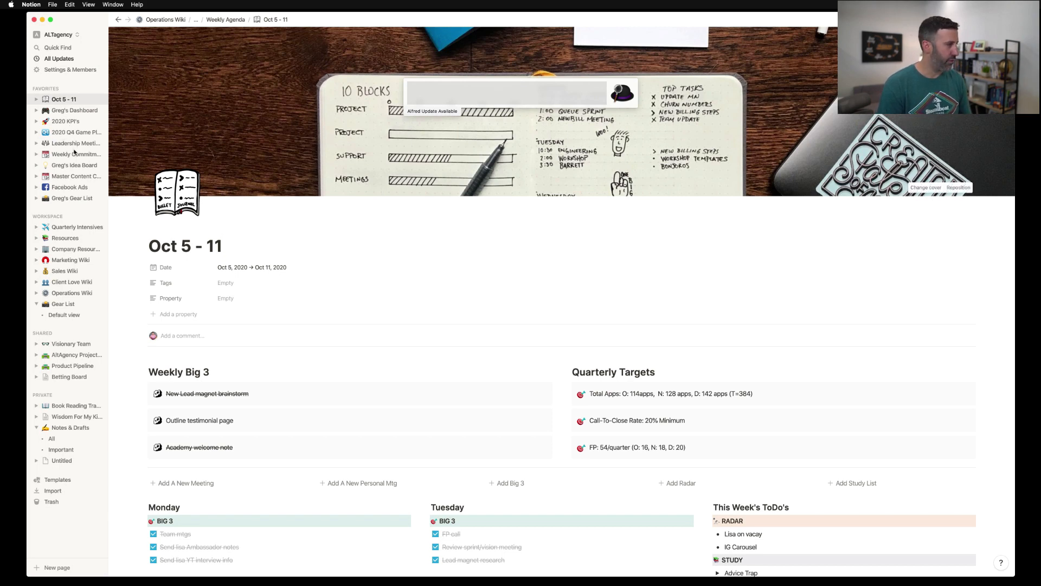
Step: From the dashboard, create a Weekly Agenda page from the Week template titled 'Oct 5 - 11'
left_click(66, 110)
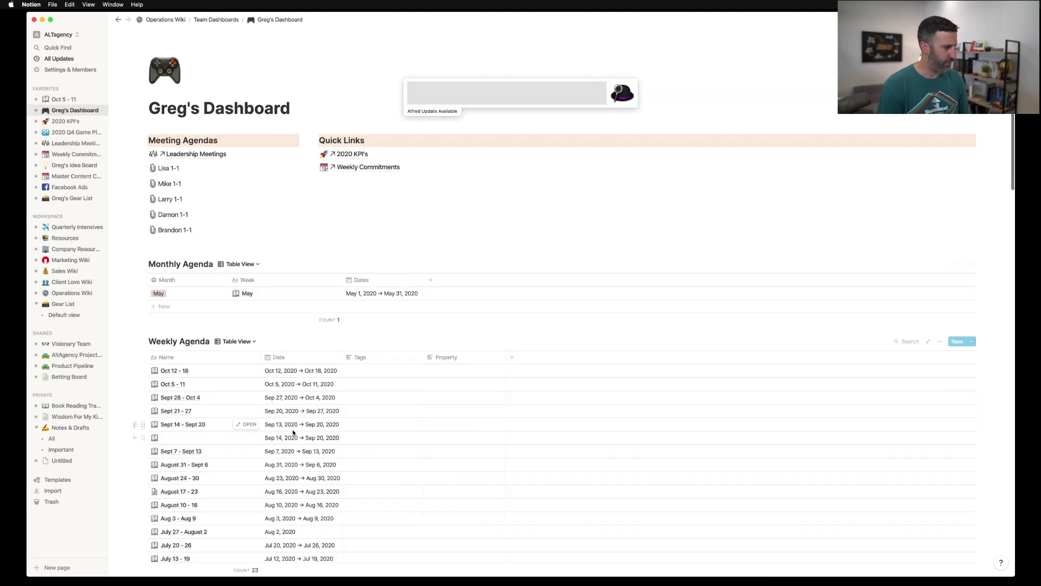
left_click(970, 341)
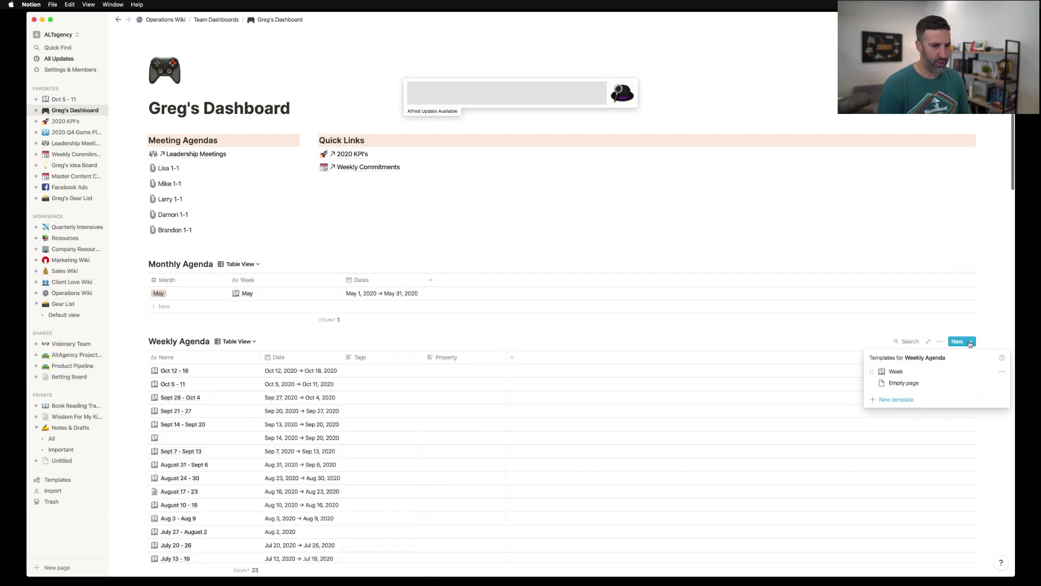
left_click(903, 383)
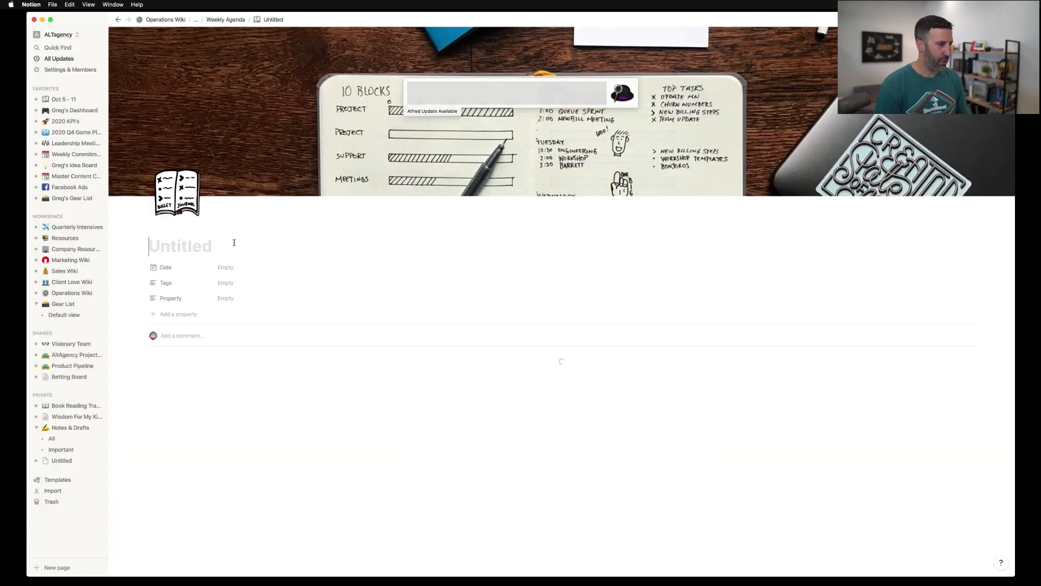
type("Oct 5 -")
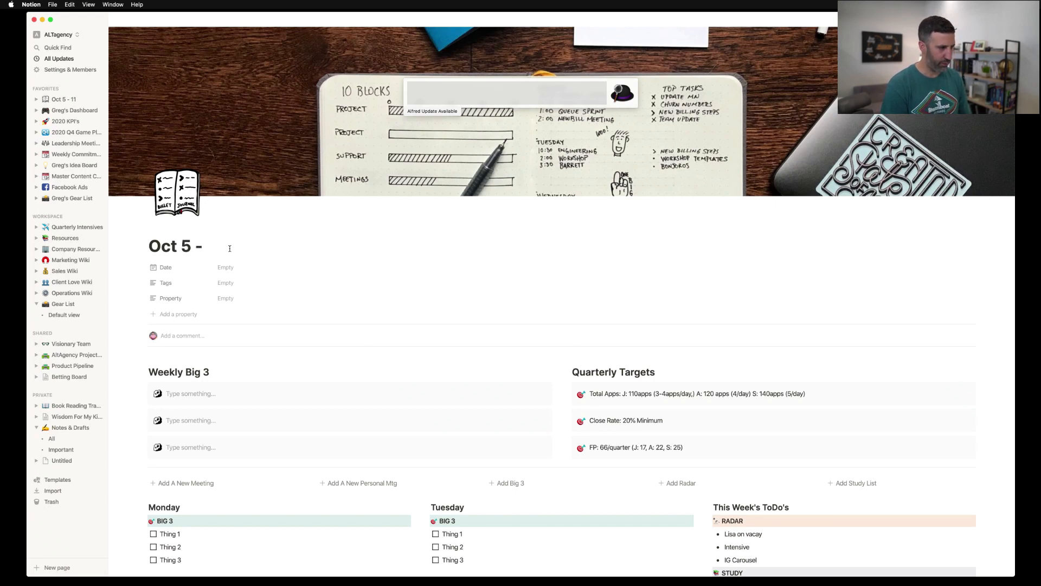
type("11")
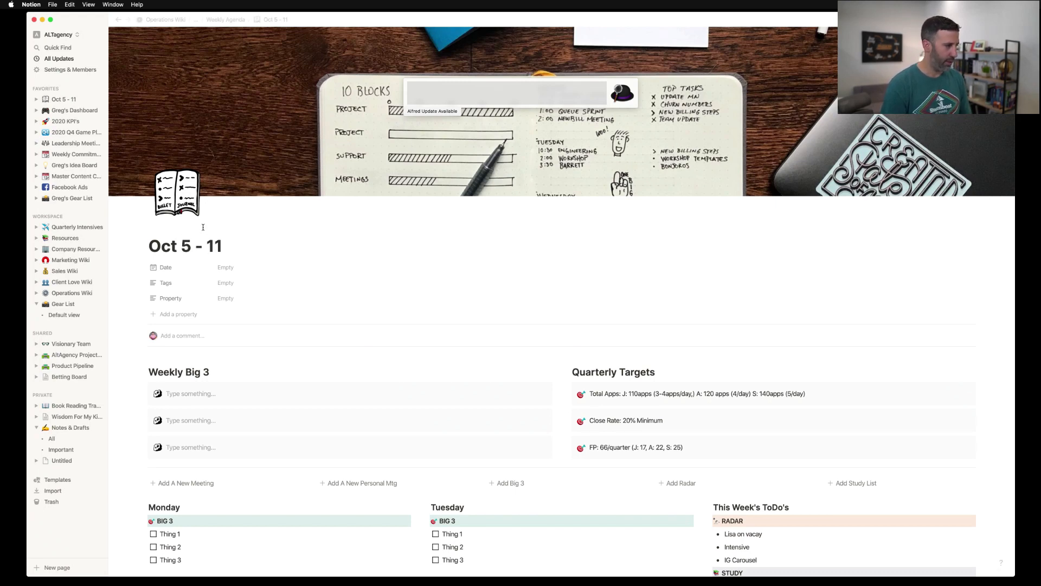
Step: Set the page's Date property to the range Oct 5, 2020 → Oct 11, 2020
left_click(226, 266)
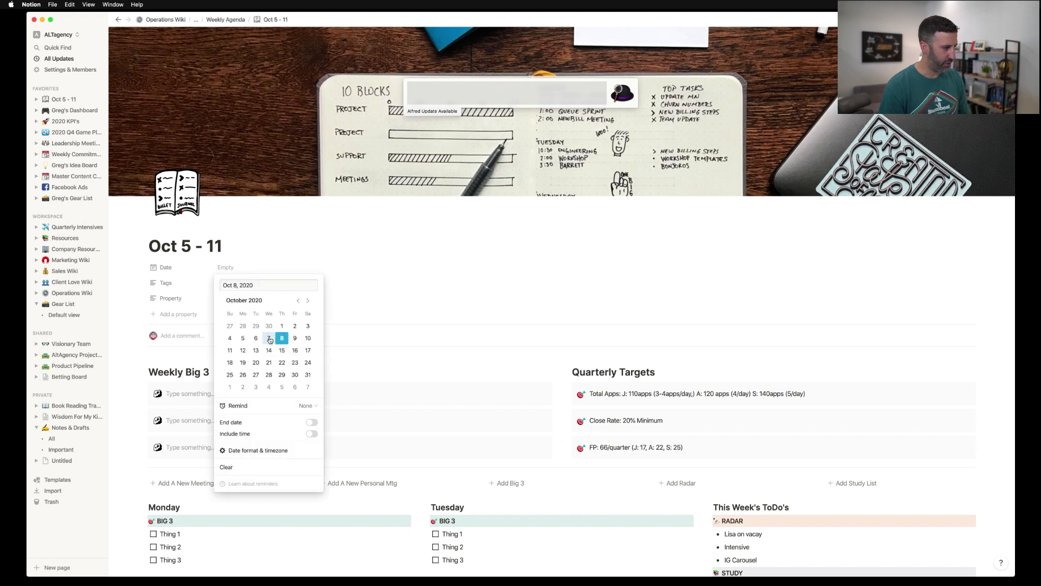
left_click(242, 338)
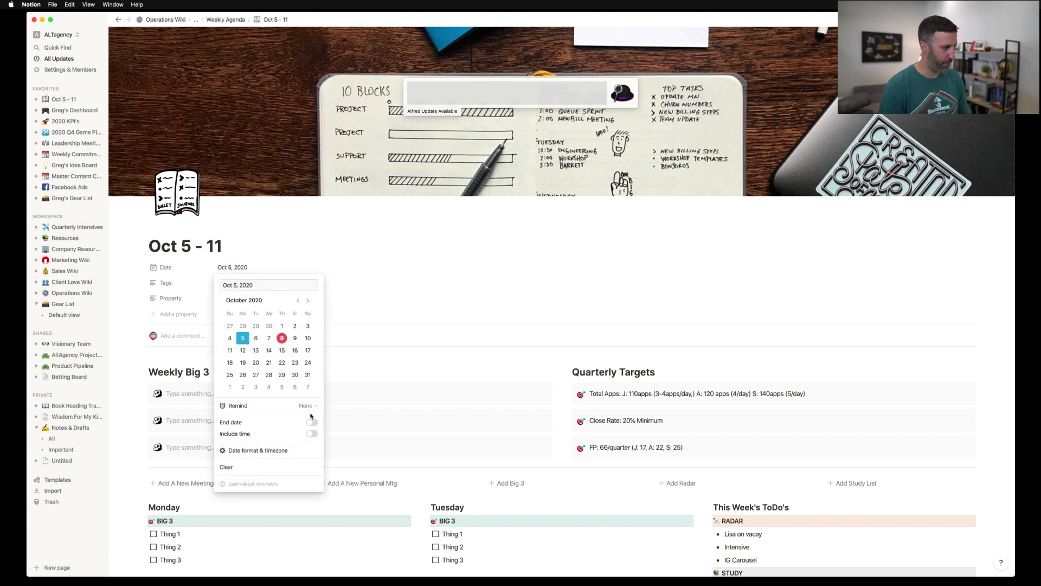
left_click(311, 422)
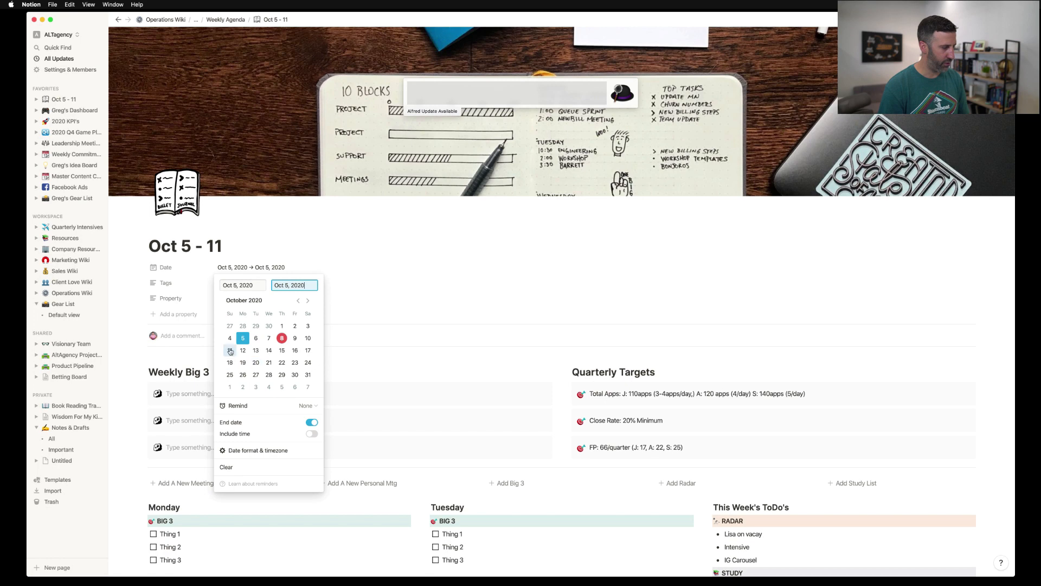
left_click(307, 350)
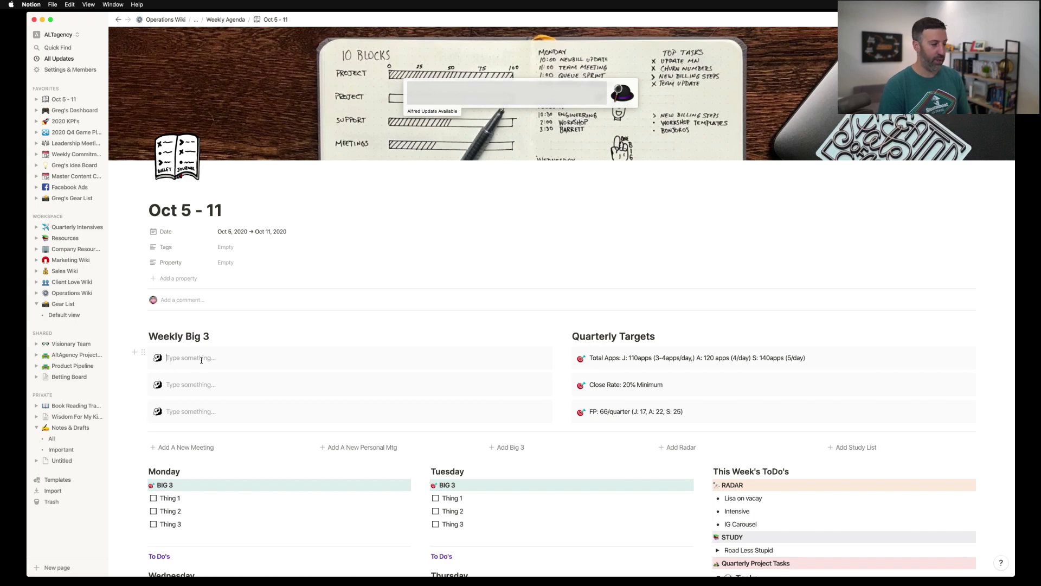
Step: Enter 'Thing 1' and 'Thing 2' as the first two Weekly Big 3 items
type("Thing")
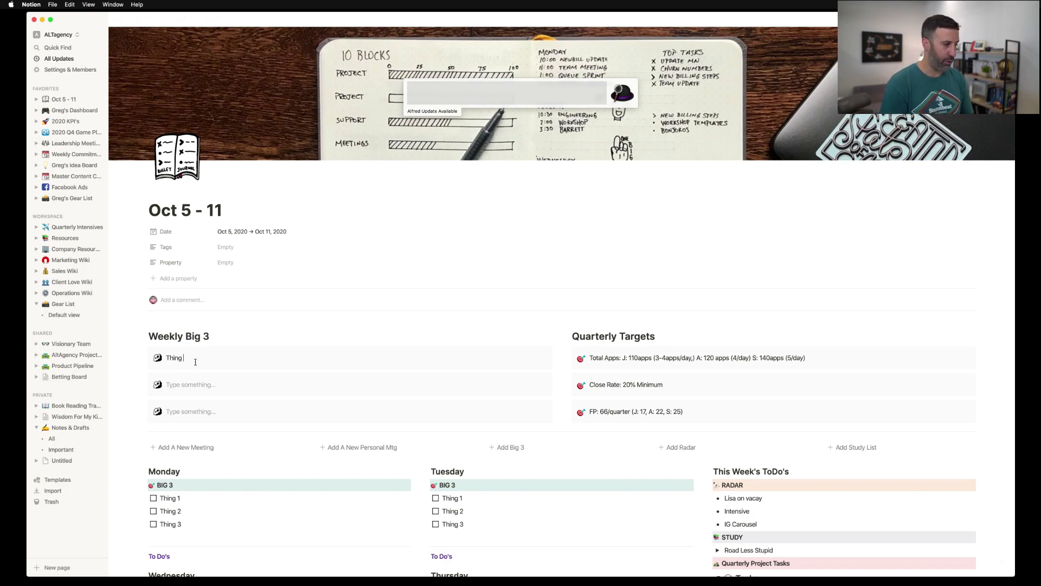
type("1")
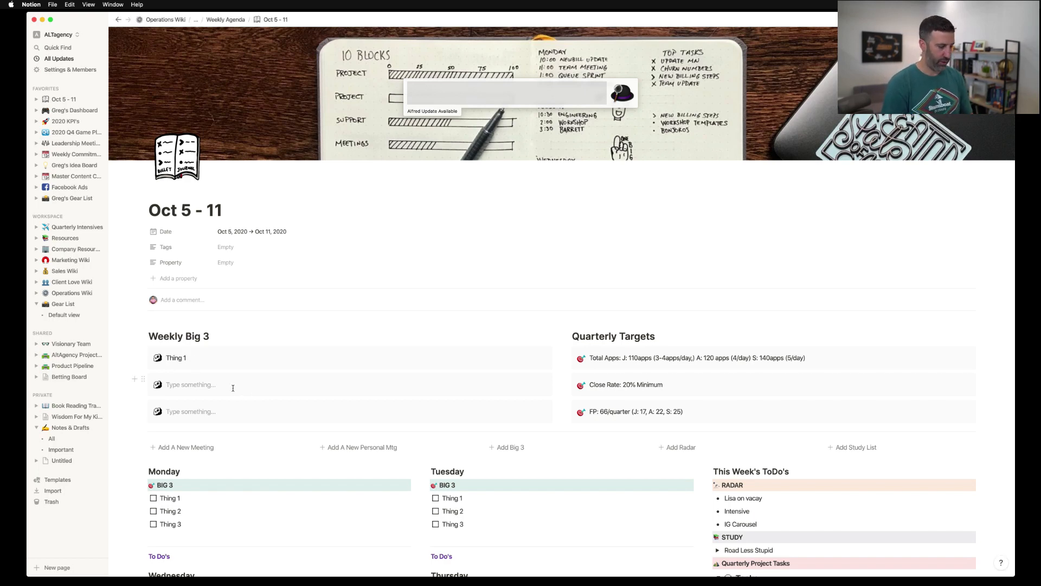
type("Thing 2")
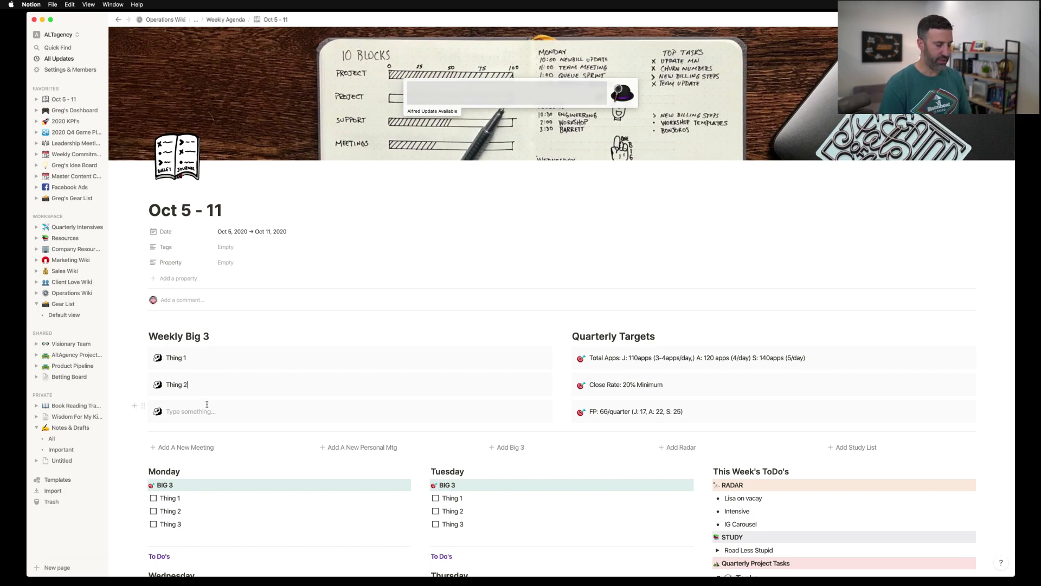
scroll("down", 3)
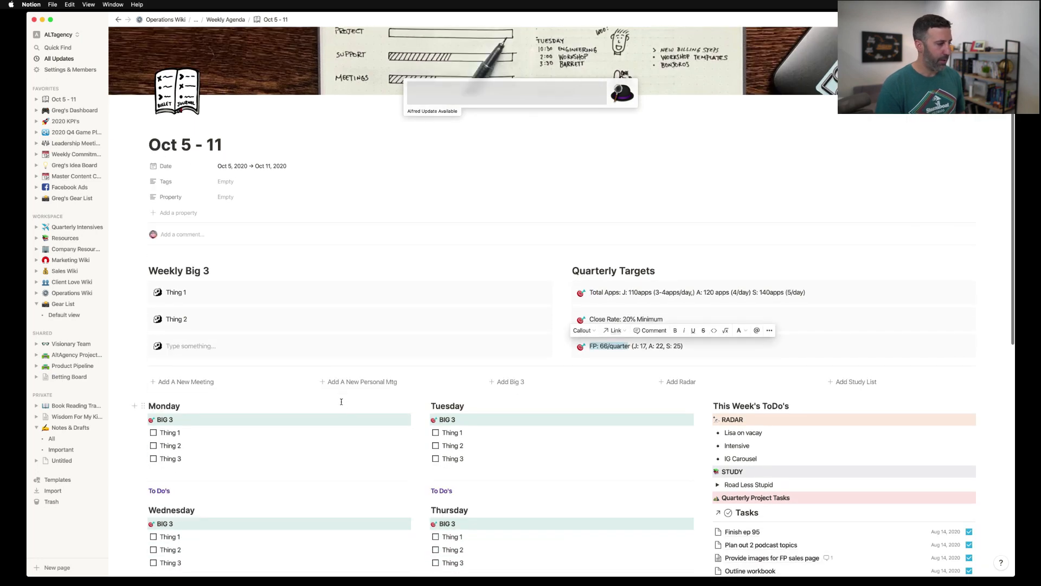
Step: Make the Radar list read Lisa on vacay, Vacation and Dentist appointment
scroll("down", 3)
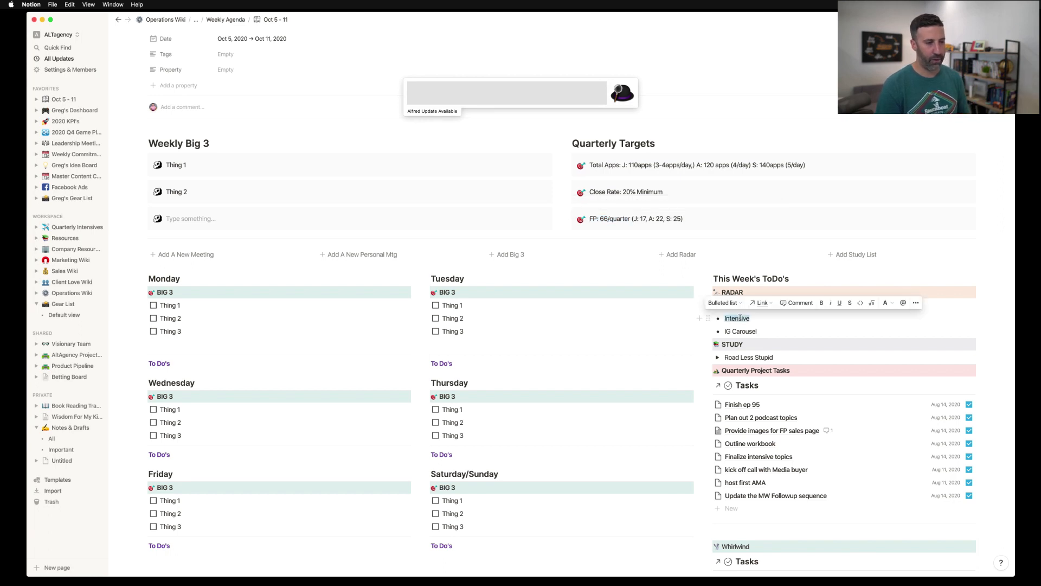
type("Vac")
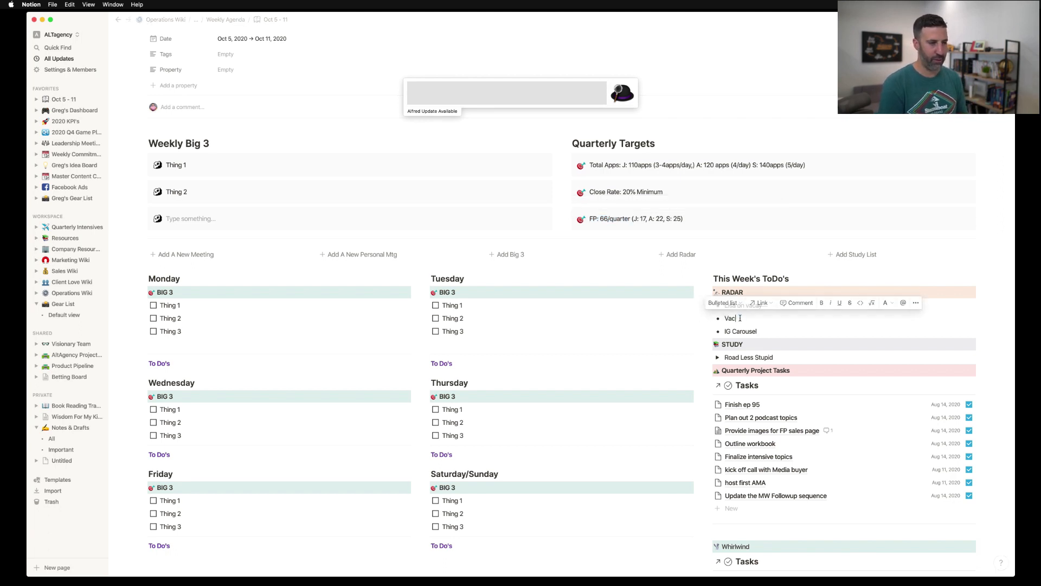
type("Lisa on vacay")
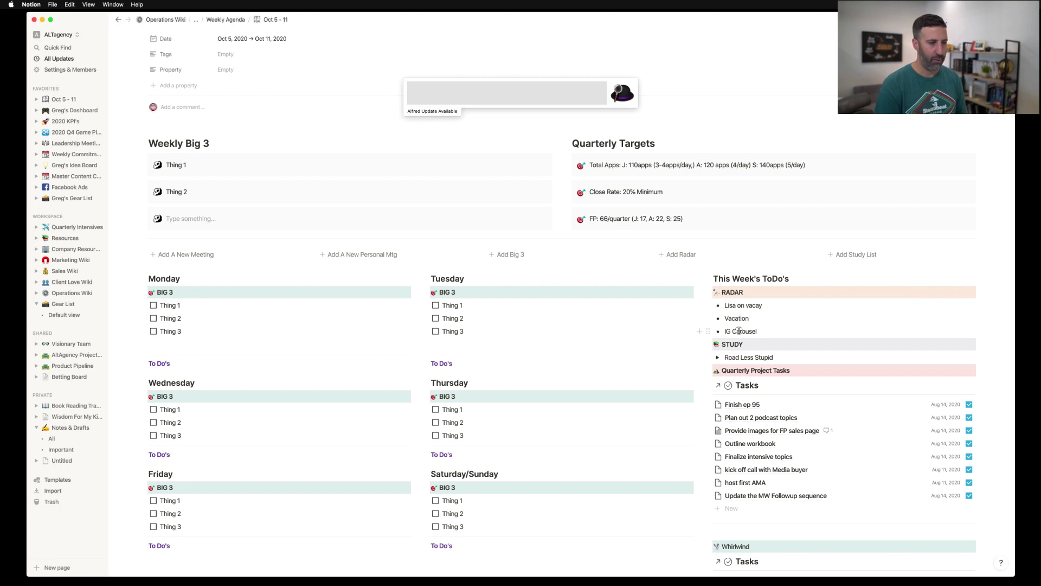
type("Dentist appointment")
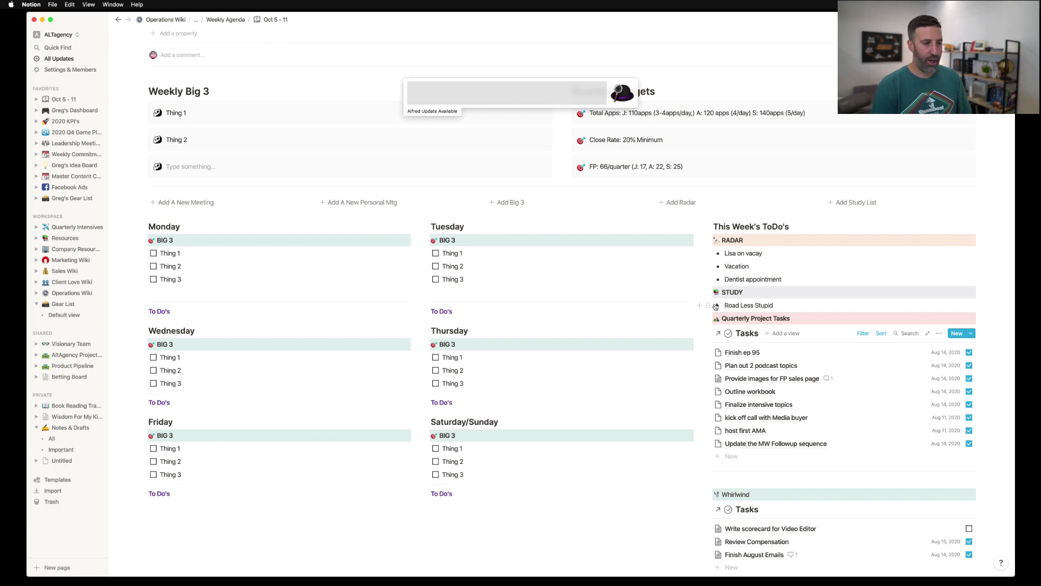
left_click(718, 305)
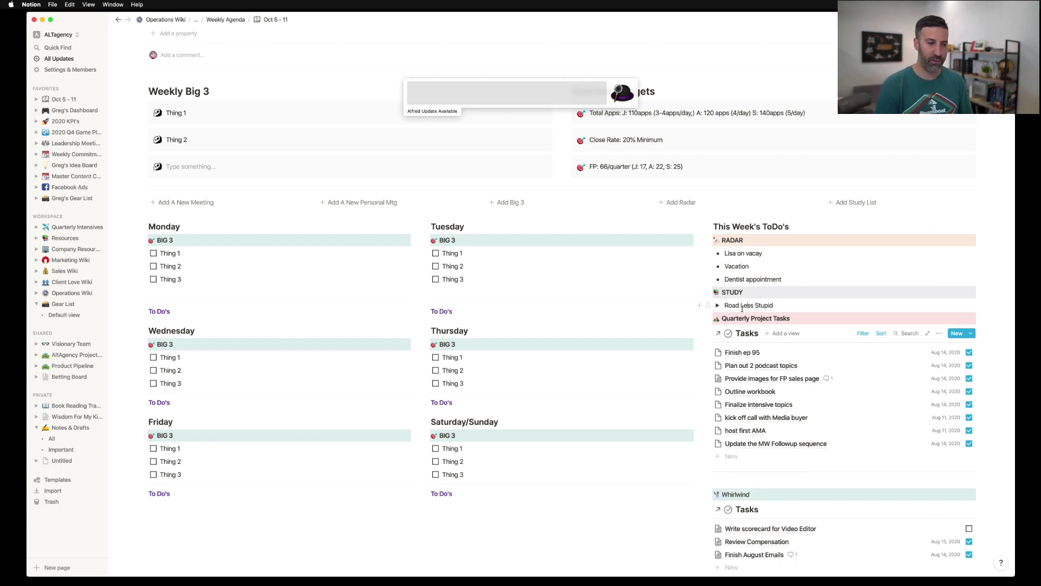
scroll("down", 3)
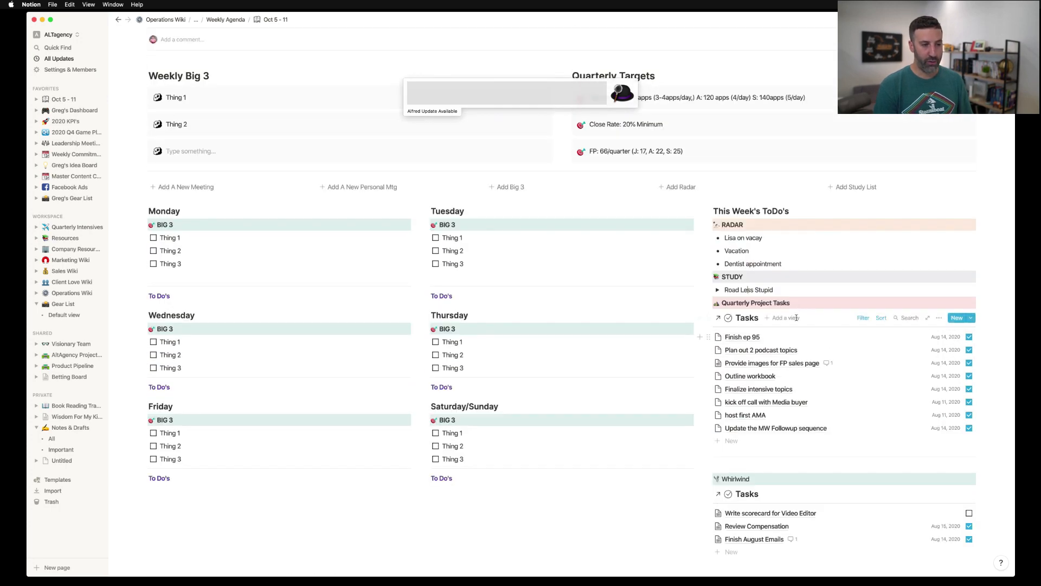
Step: Edit the task list filters: due date condition to October 5 and the project condition, so October tasks appear
left_click(862, 318)
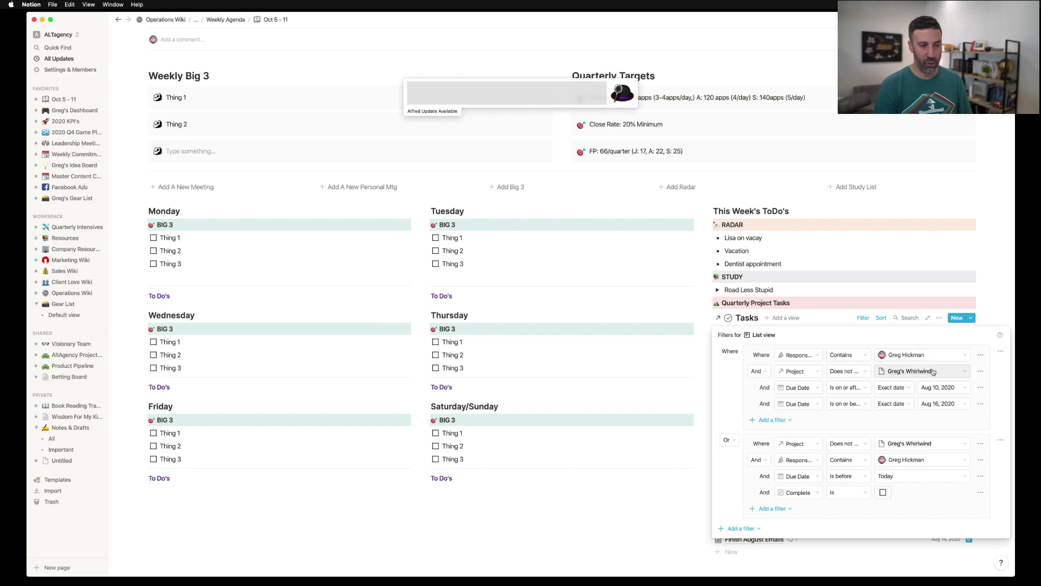
left_click(937, 386)
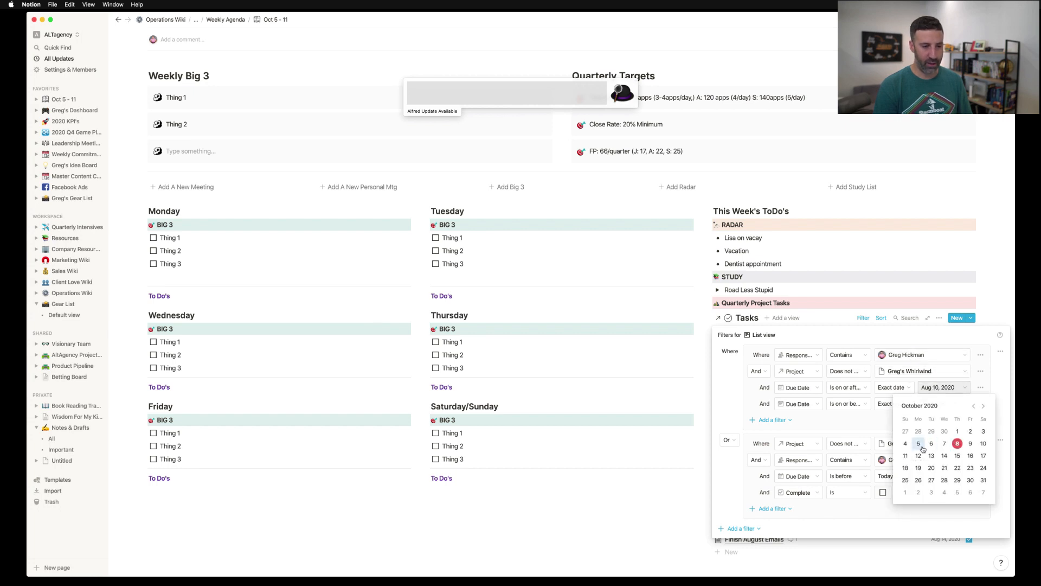
left_click(919, 442)
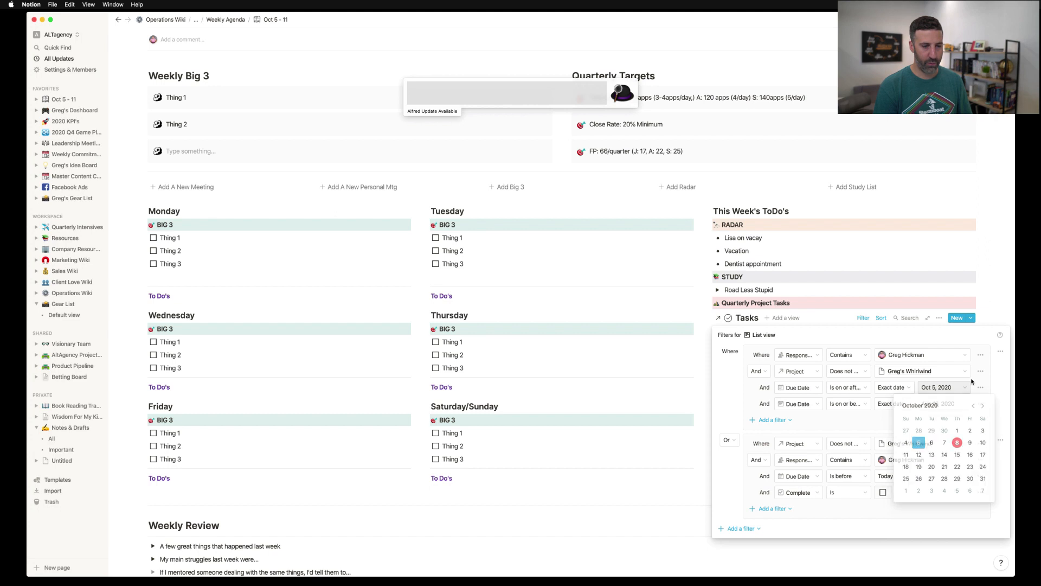
left_click(905, 472)
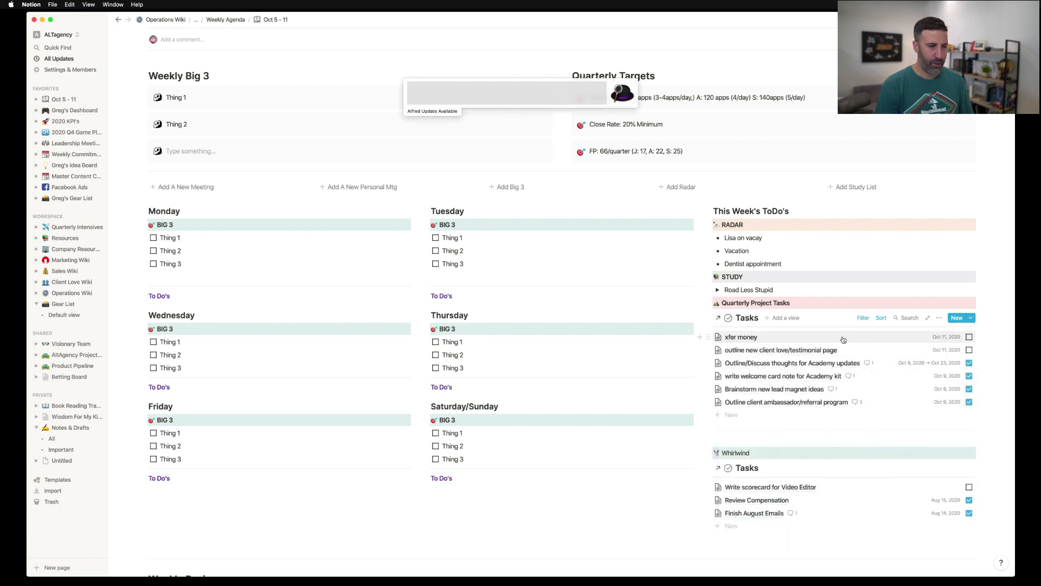
scroll("down", 3)
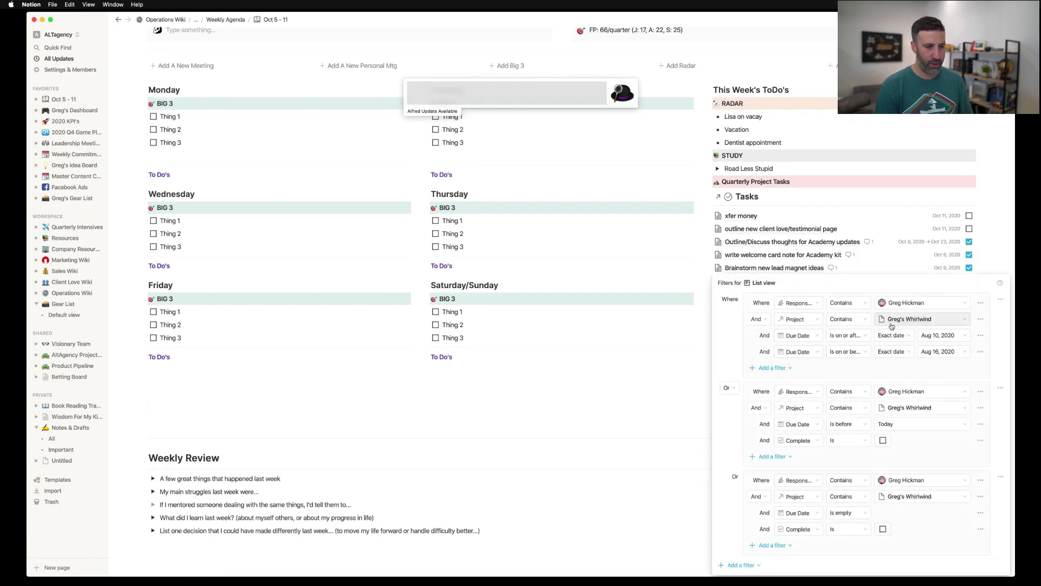
left_click(940, 335)
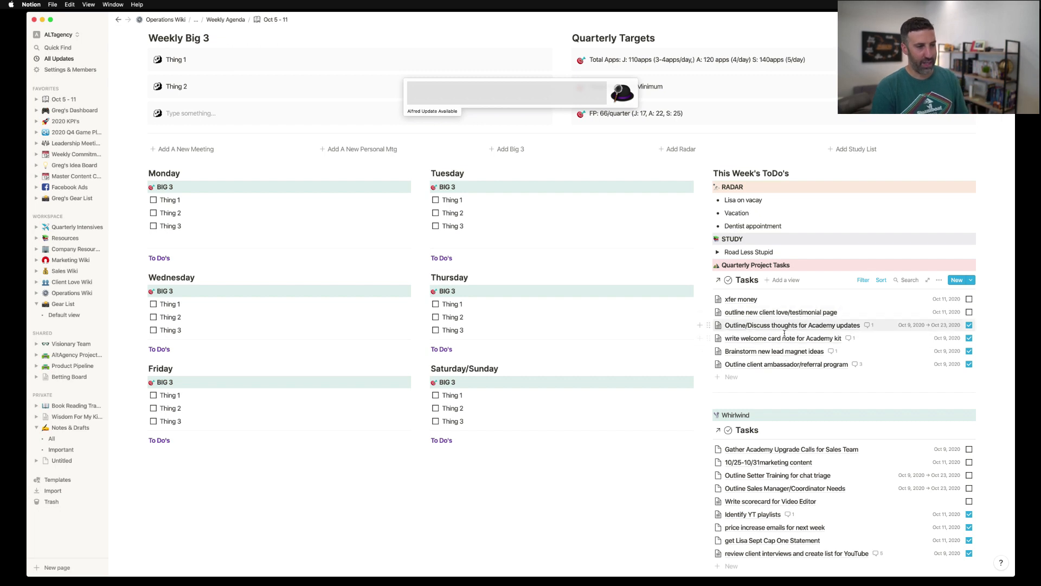
scroll("down", 3)
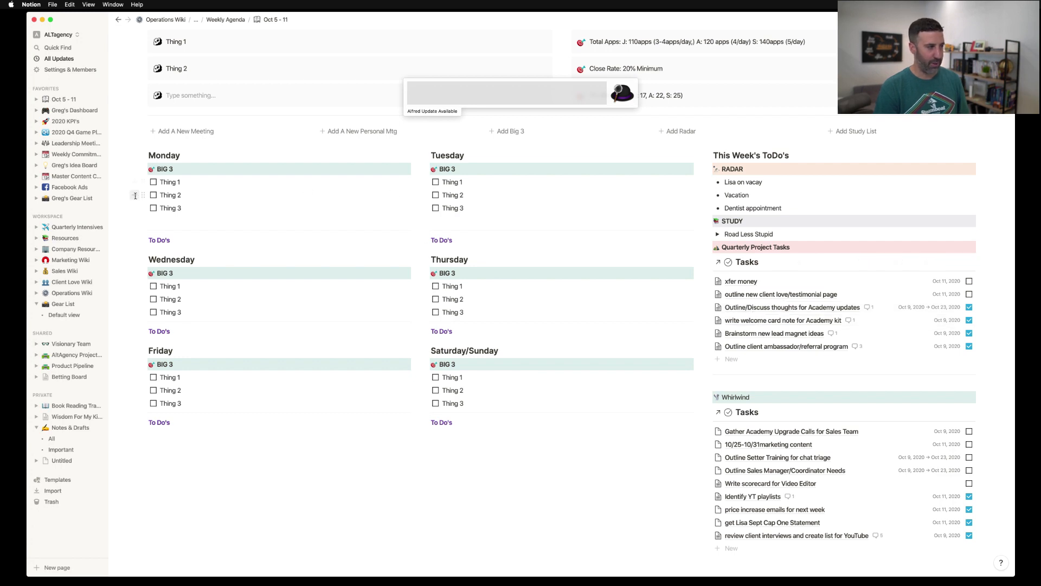
Step: Set the first Big 3 item to Team mtgs on Monday, Coaching on Tuesday and Coaching Call on Wednesday
double_click(169, 181)
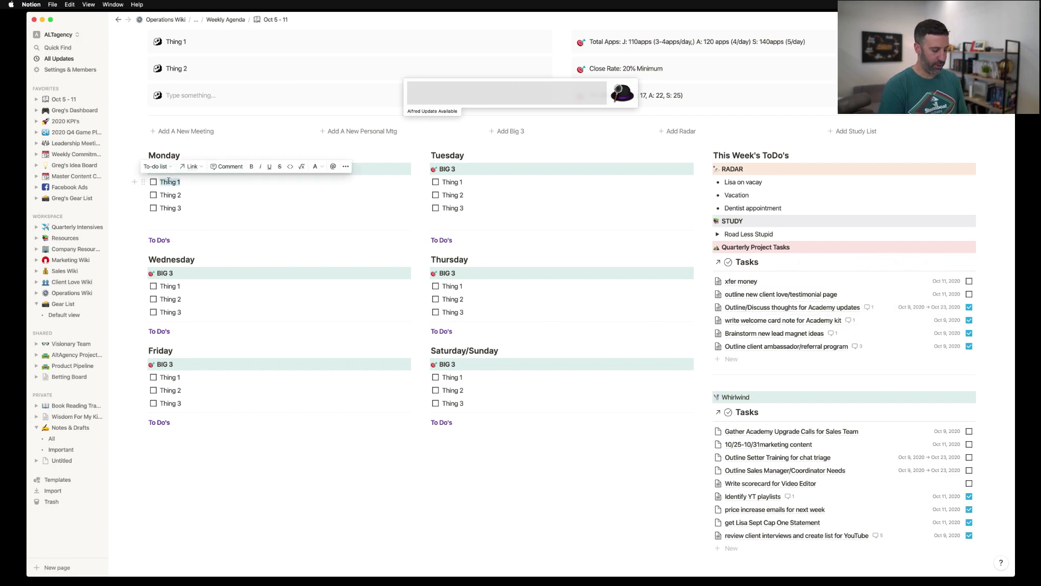
type("Team mmtgs")
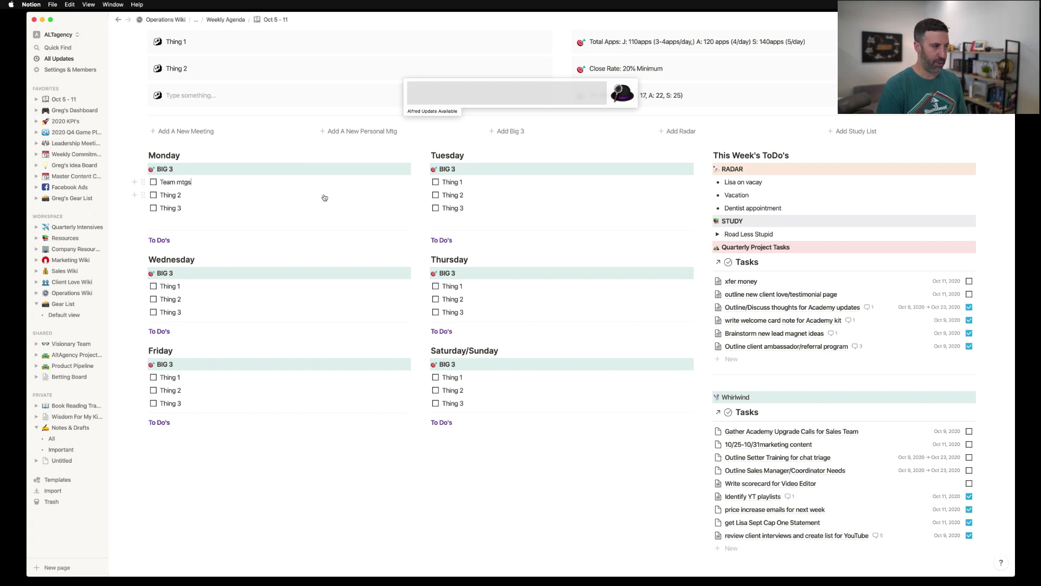
double_click(451, 182)
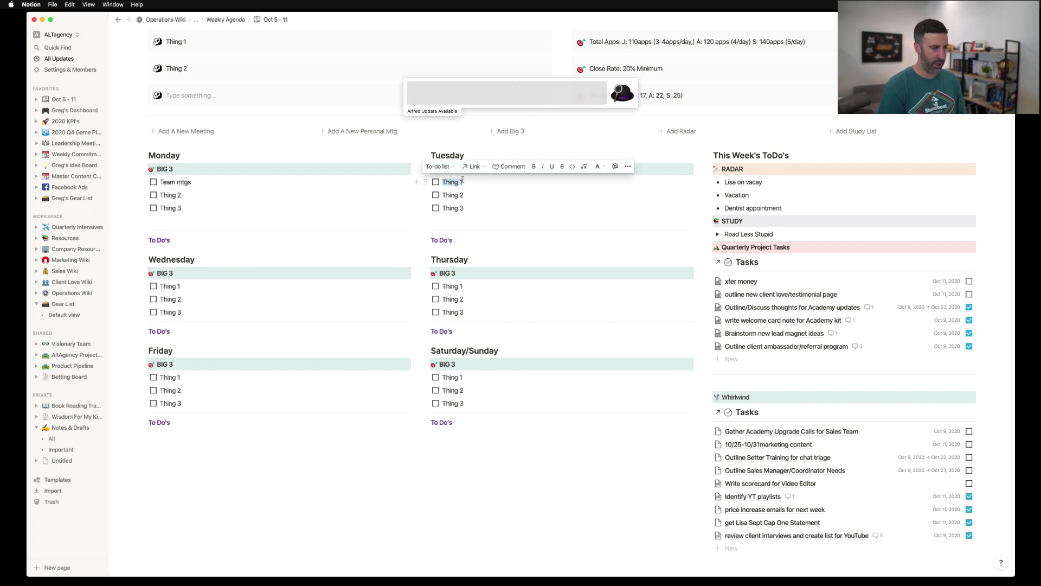
type("Coaching")
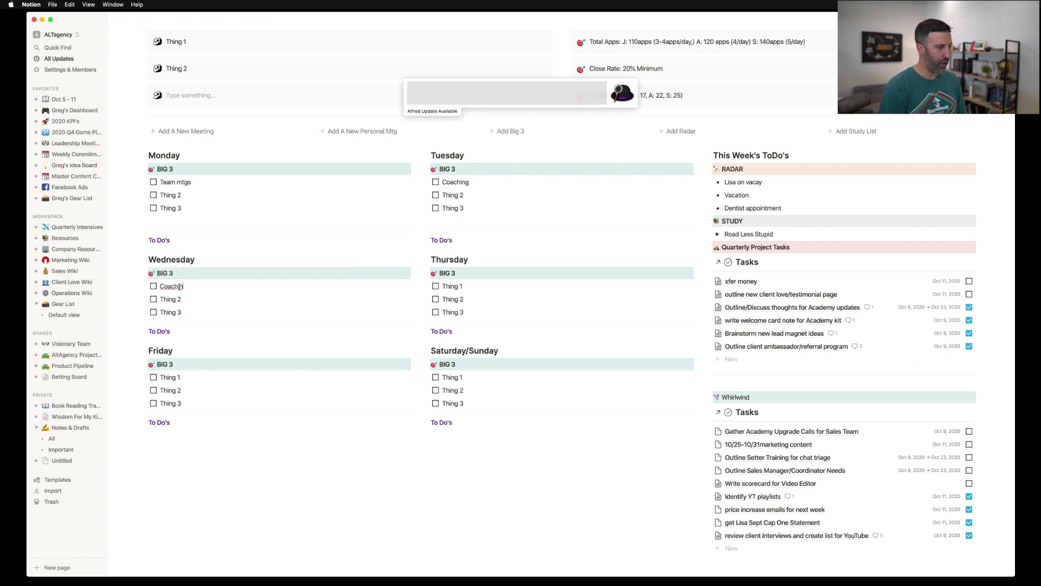
type("Call")
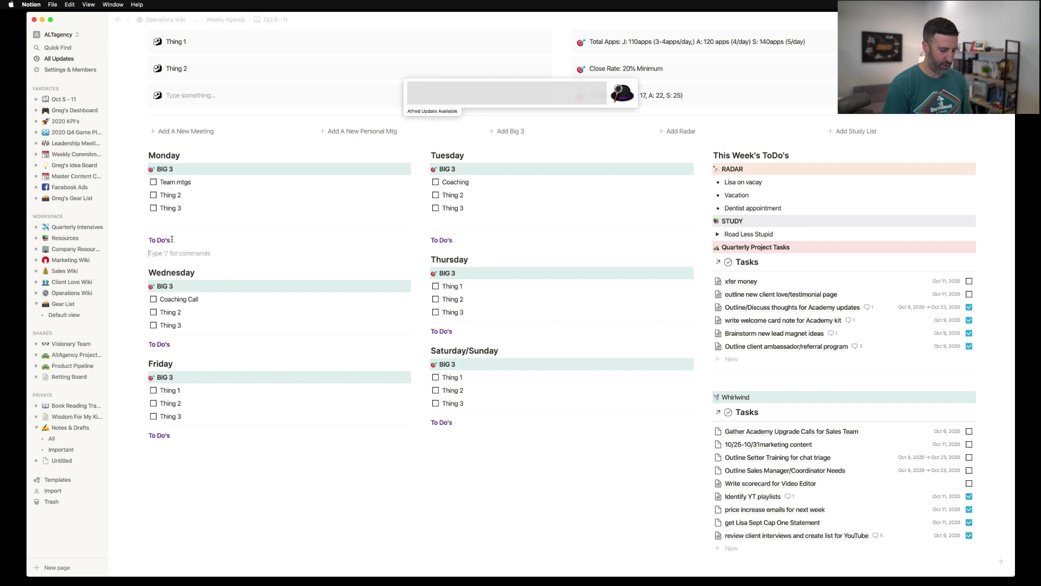
Step: List whirlwind tasks, call to schedule dentist and Haircut as Monday's To Do's, with Academy Updates in its Big 3
type("w")
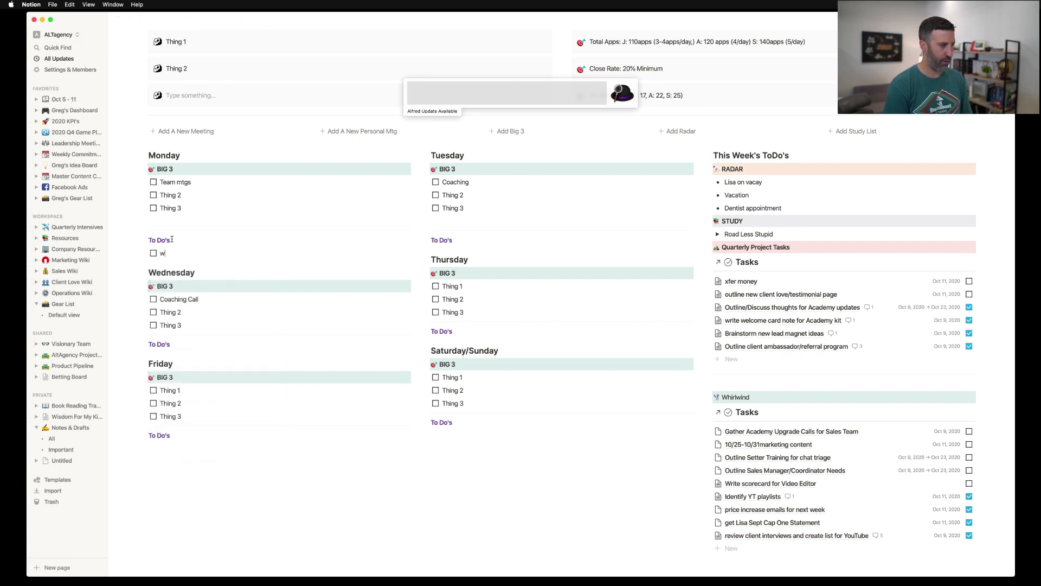
type("hirlwind tasks")
left_click(279, 194)
type("Academy Updates")
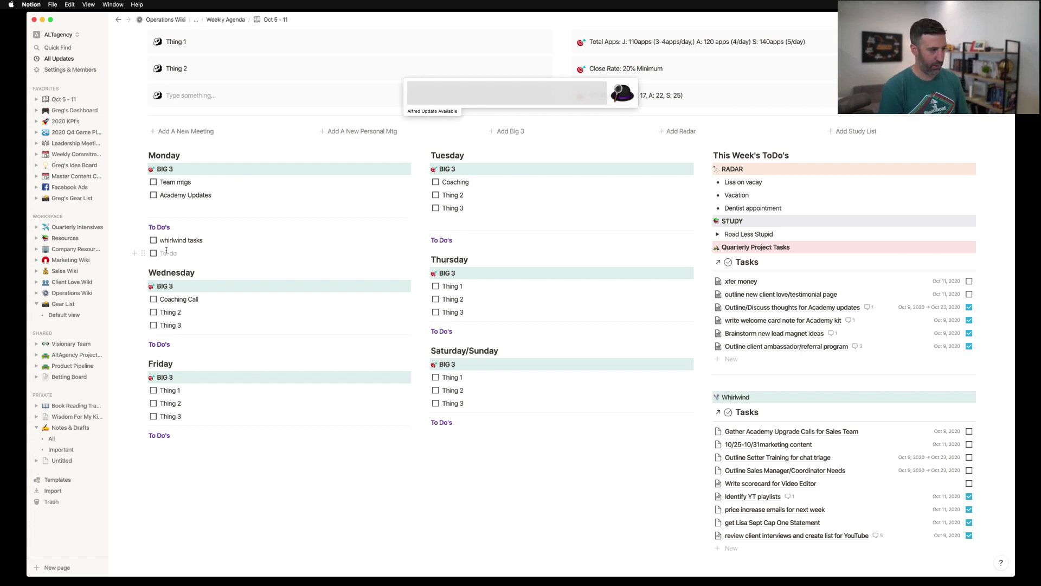
type("call to s")
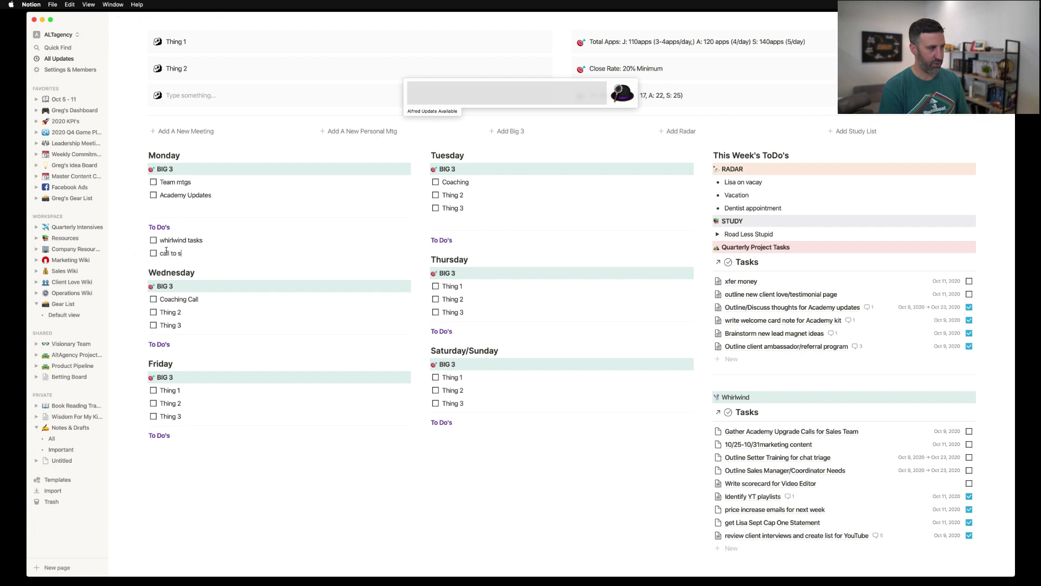
type("chedule dentist")
type("Ha")
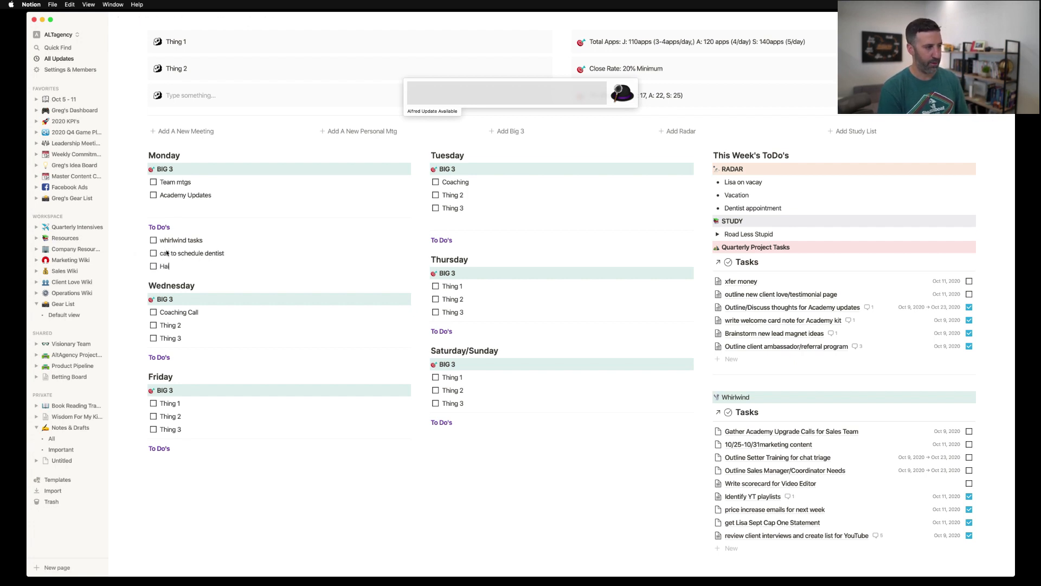
type("rcut")
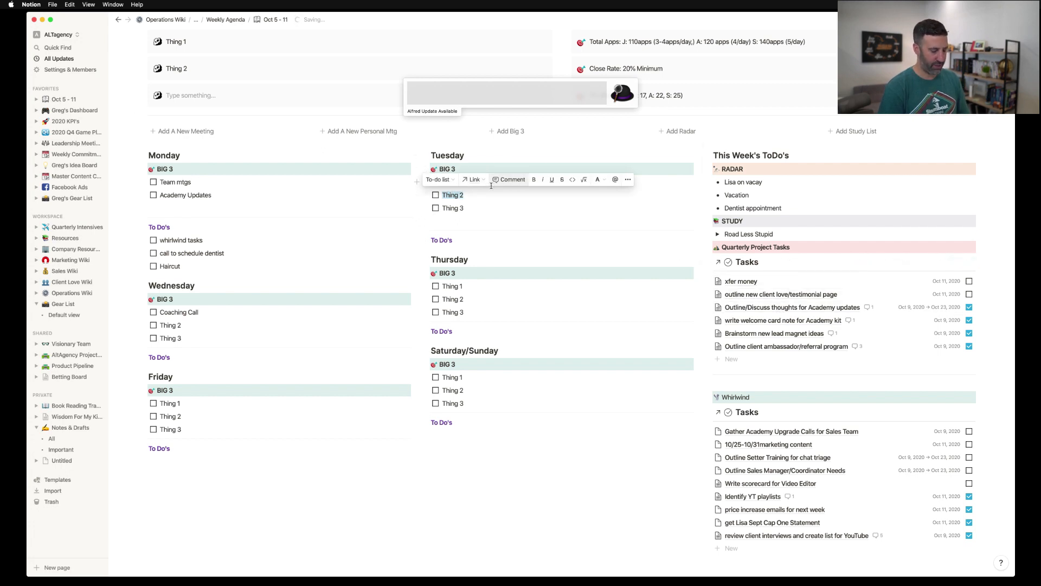
Step: Set Tuesday's second and third Big 3 items to Welcome kit letter and Brainstorm new lead magnets
type("Welcome kit letter")
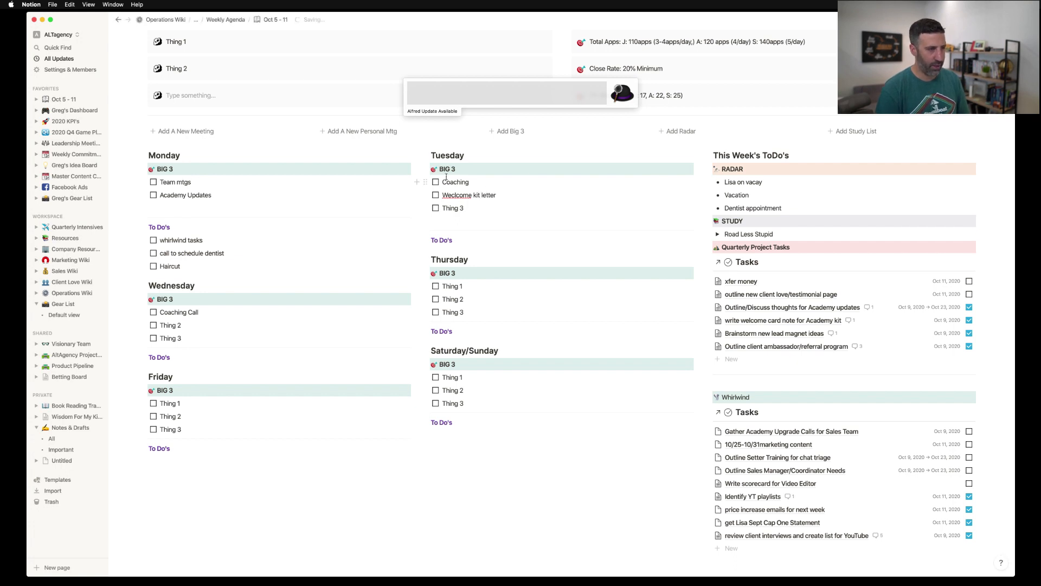
type("Br")
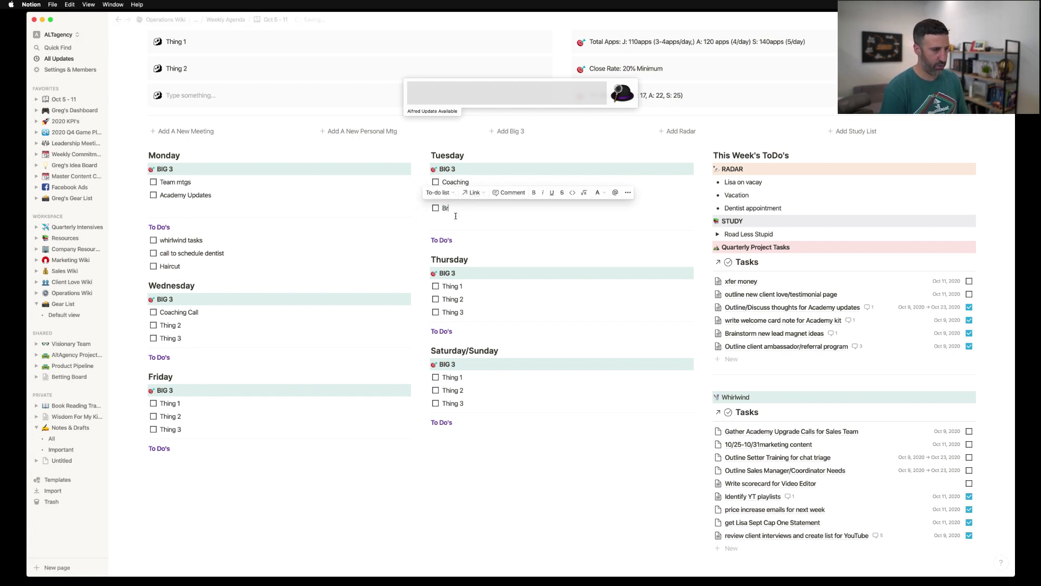
type("Welcome kit letter")
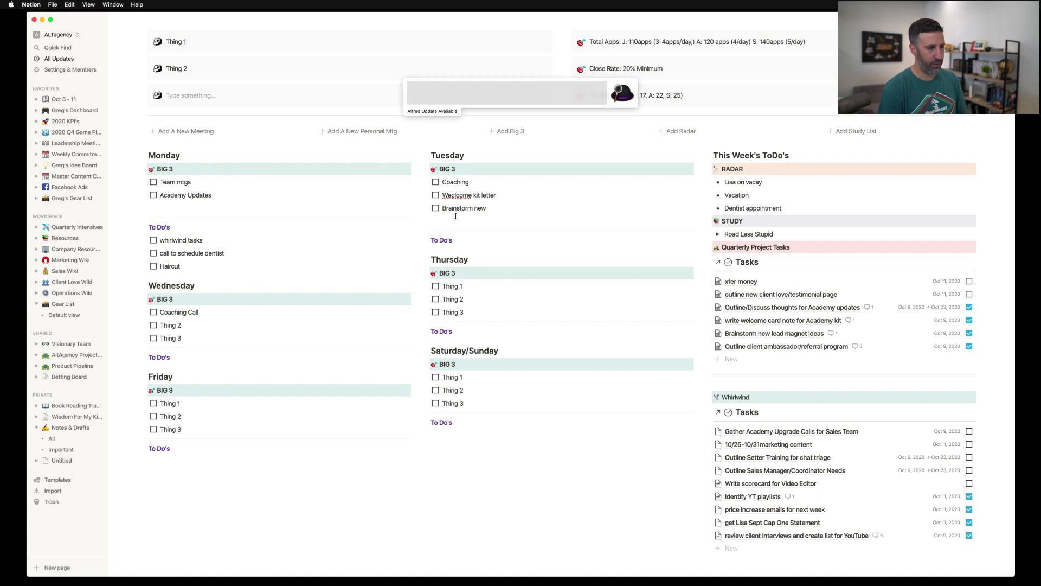
type("lead magnets")
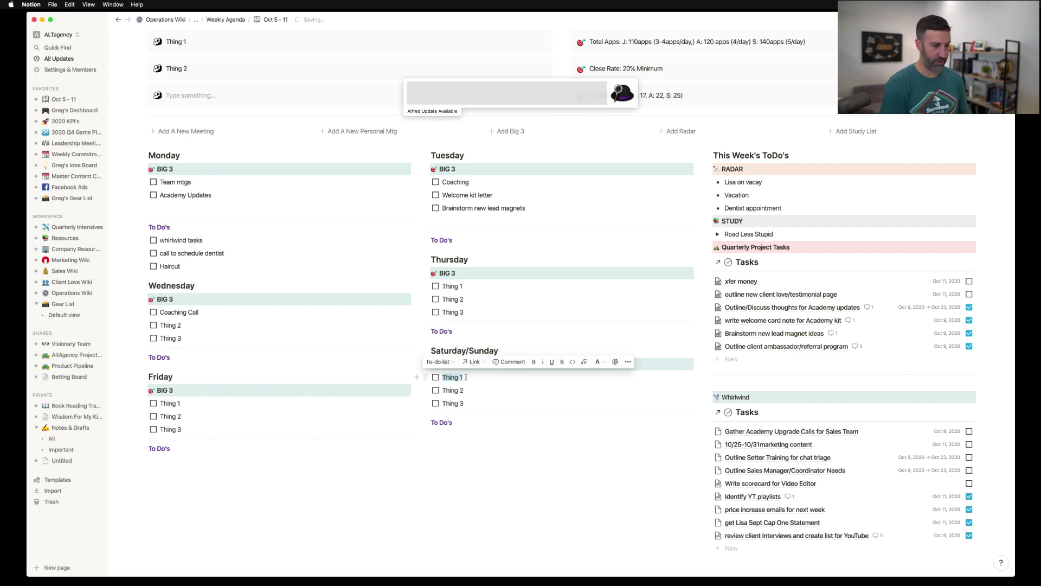
Step: Fill the weekend Big 3 with Mountain biking with John Sat, cole swim school sat 9am and Cole ski school on sun 9:30am
type("Mountain bik")
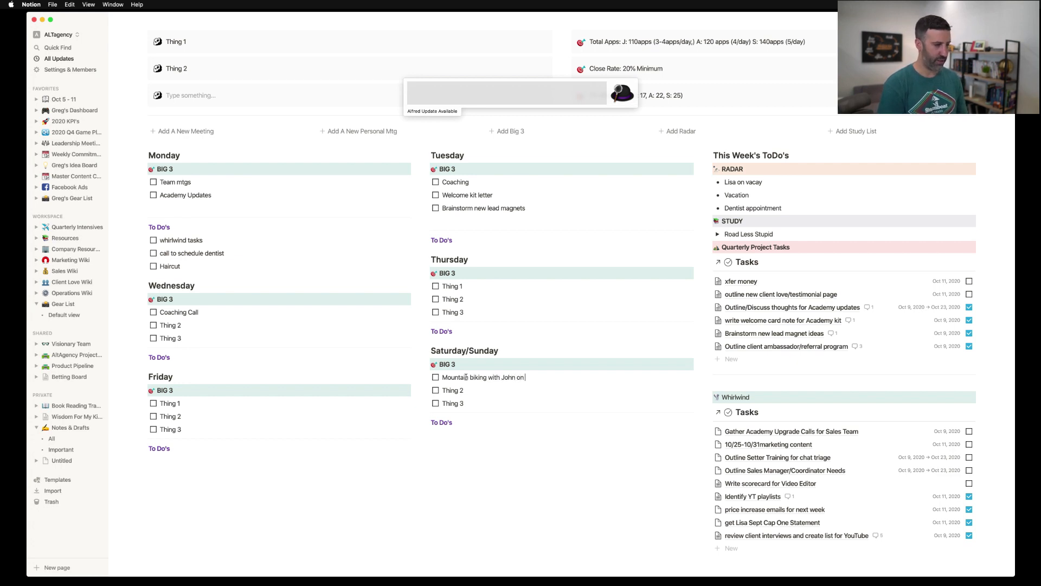
type("Sat")
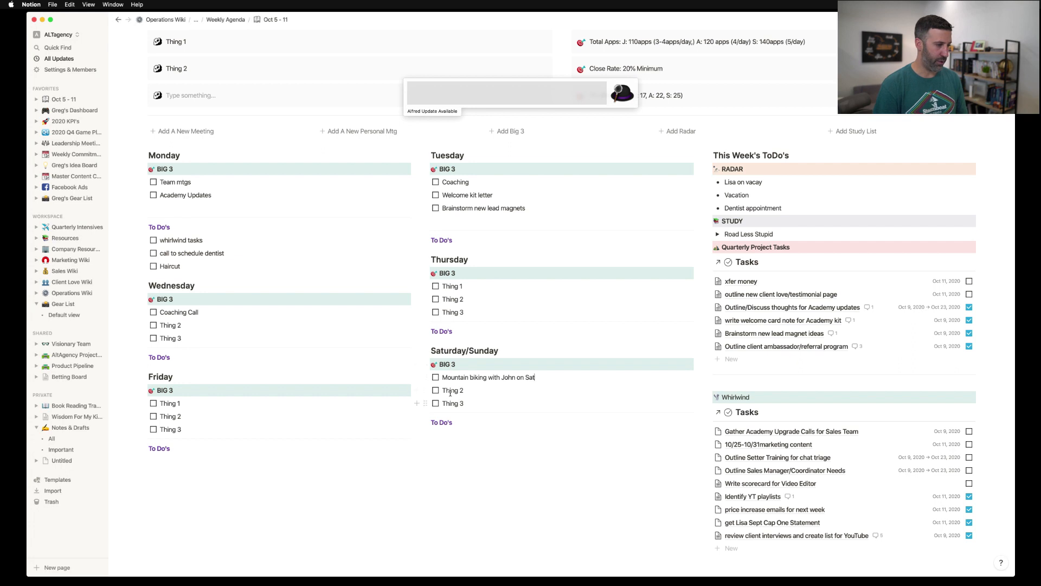
type("cole")
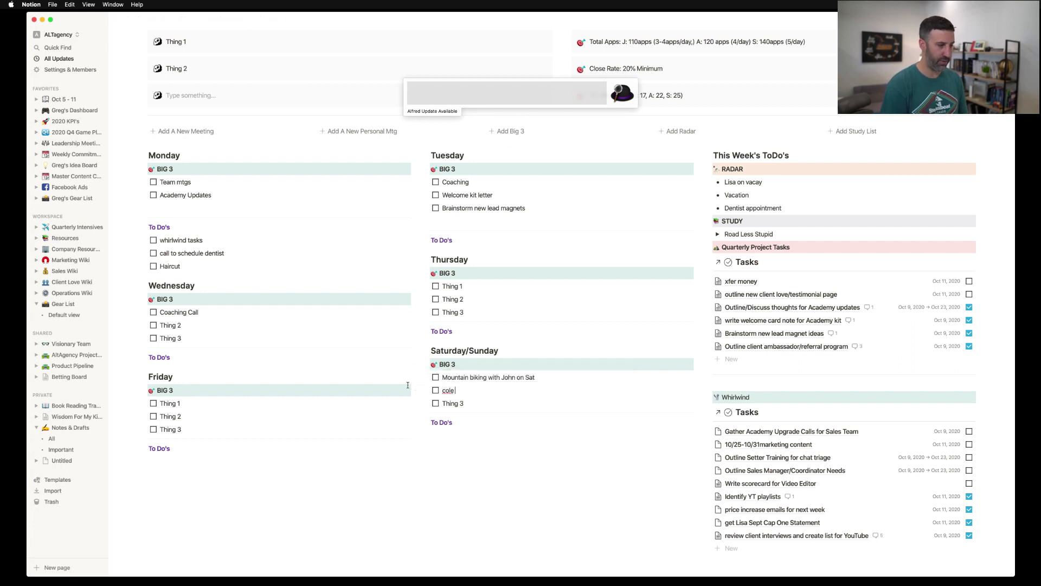
type("swim school")
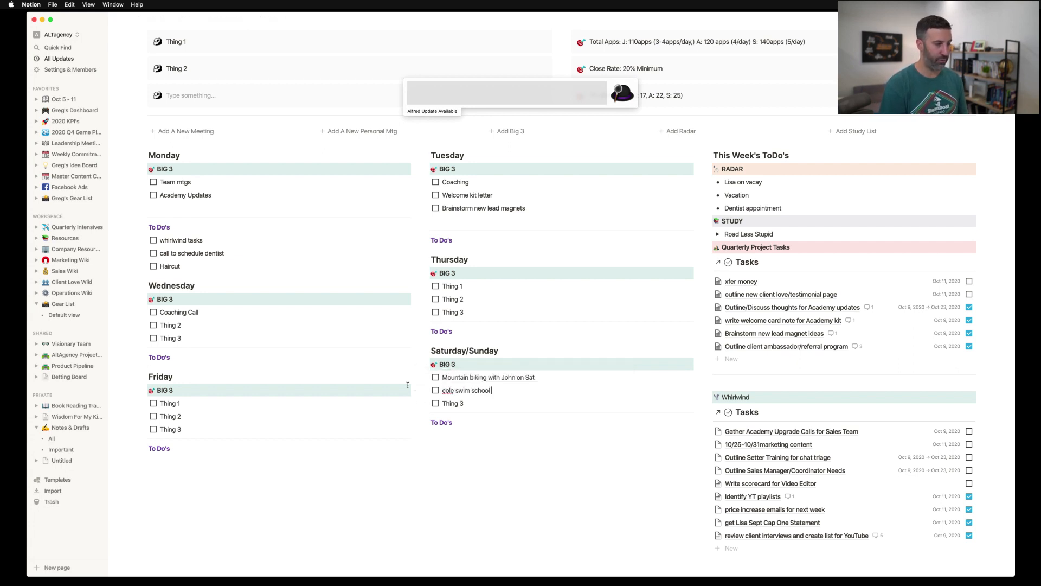
type("sat")
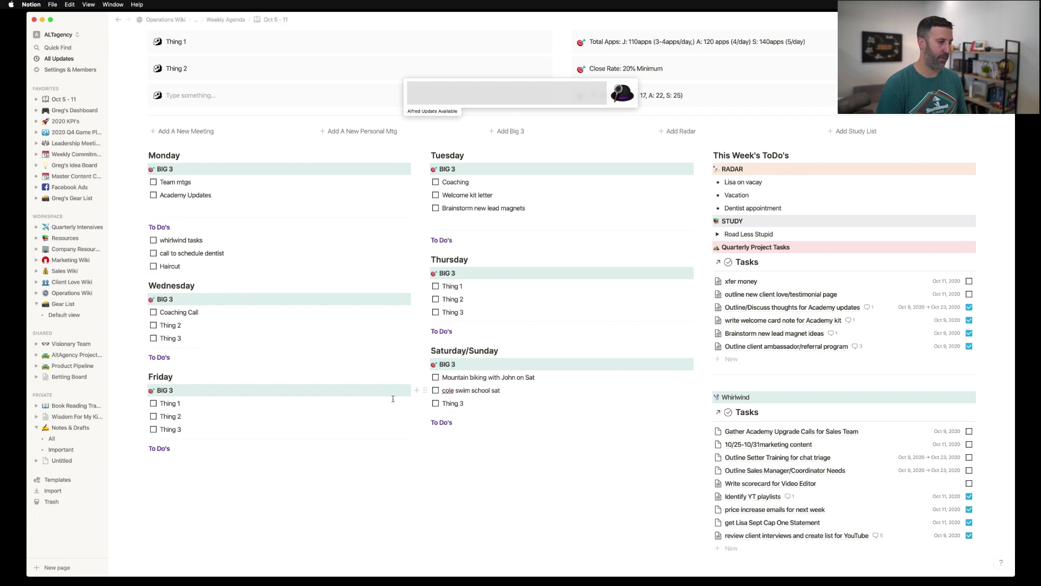
type("9am")
type("Cole ski school at 9:30am")
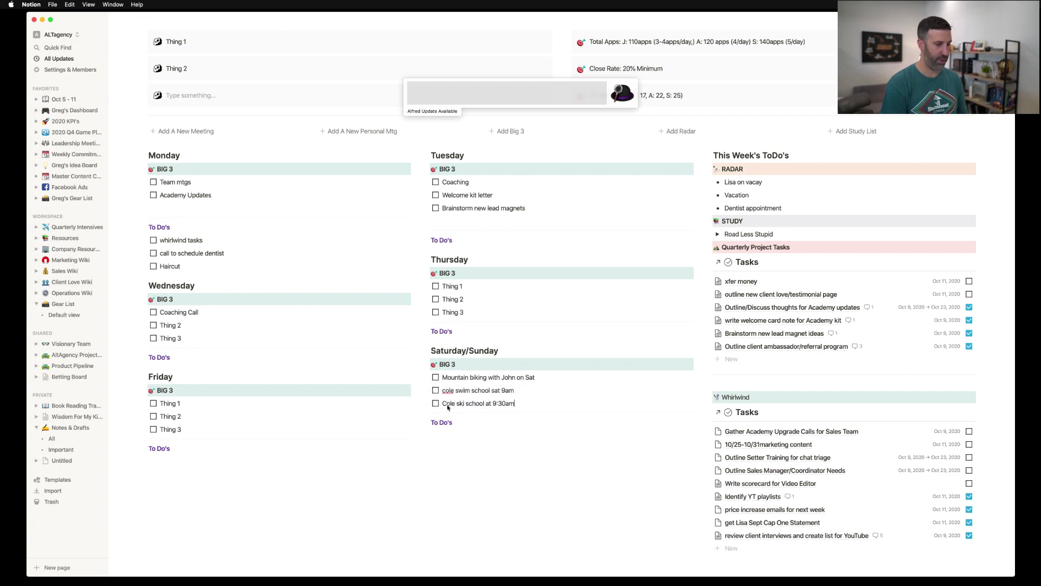
type("on sun")
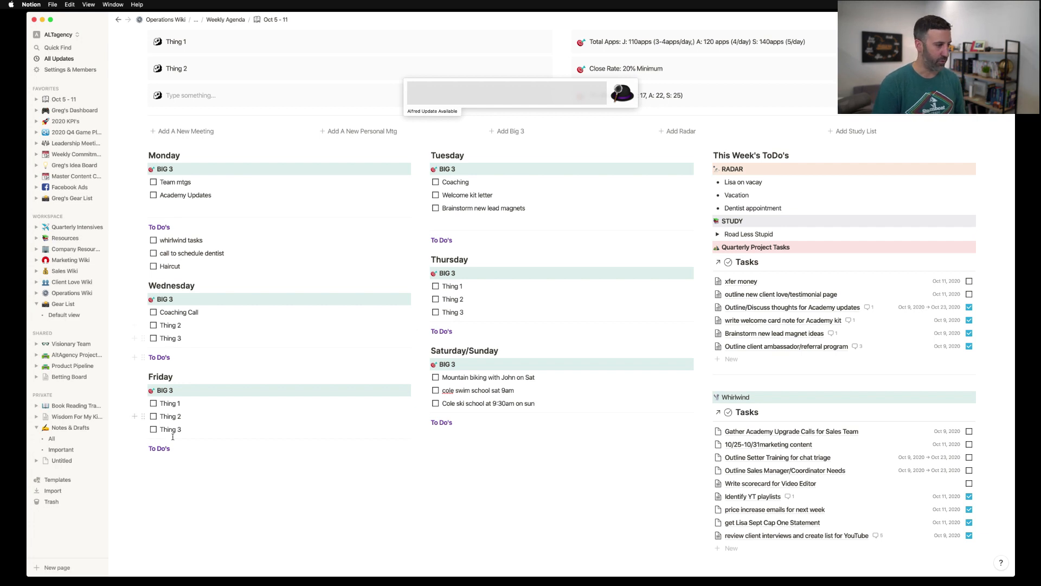
Step: Set Friday's third Big 3 item to 'Taking Sarah to dinner for her Bday'
double_click(171, 429)
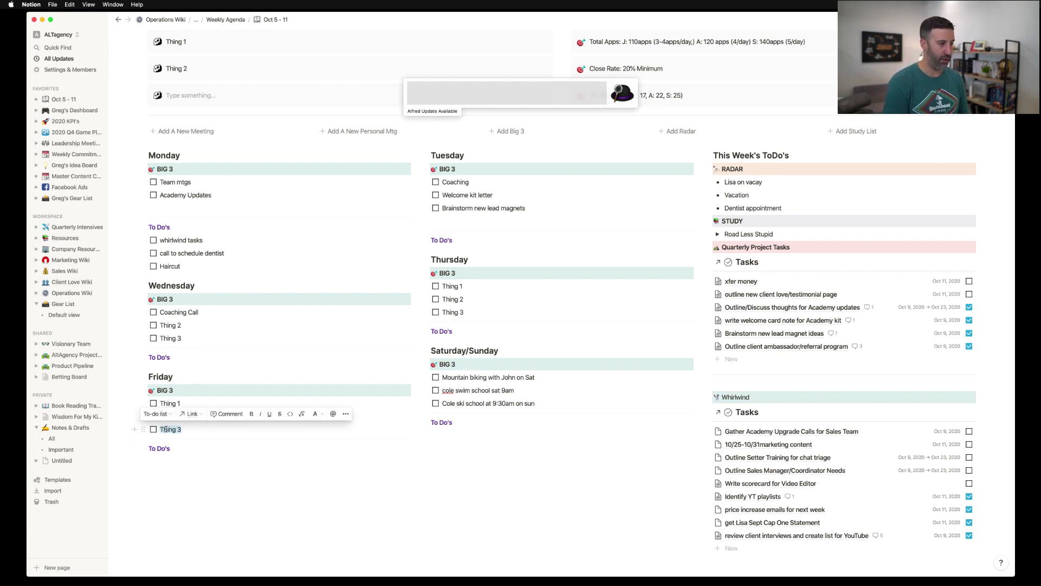
type("Taking Saa")
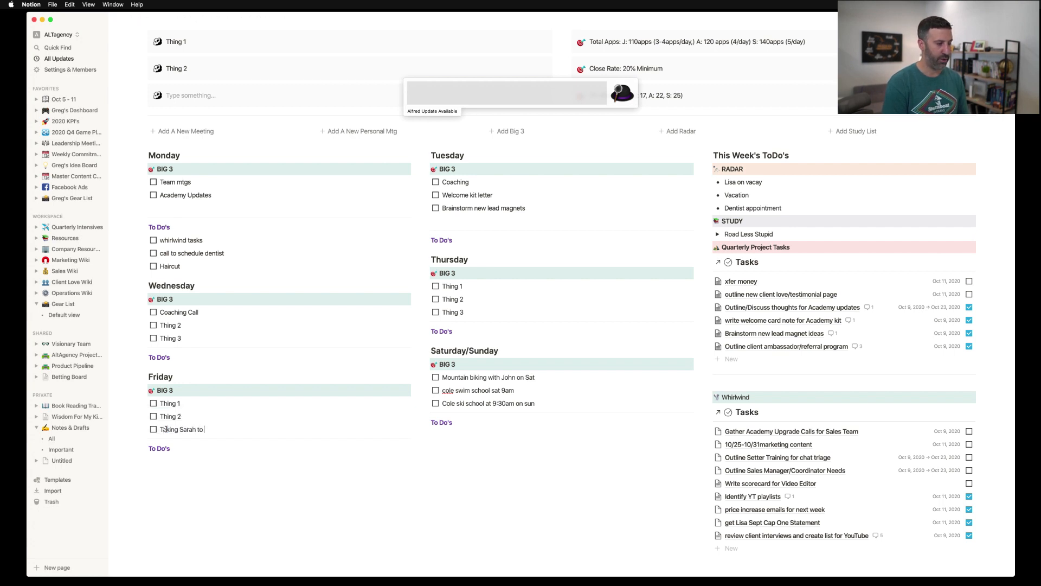
type("dinne")
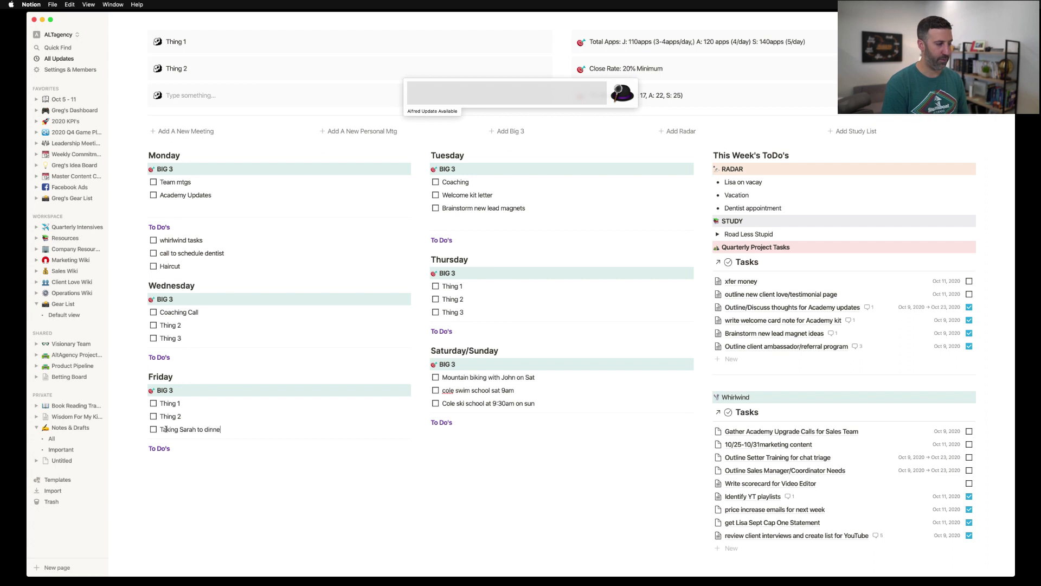
type("for her Bday")
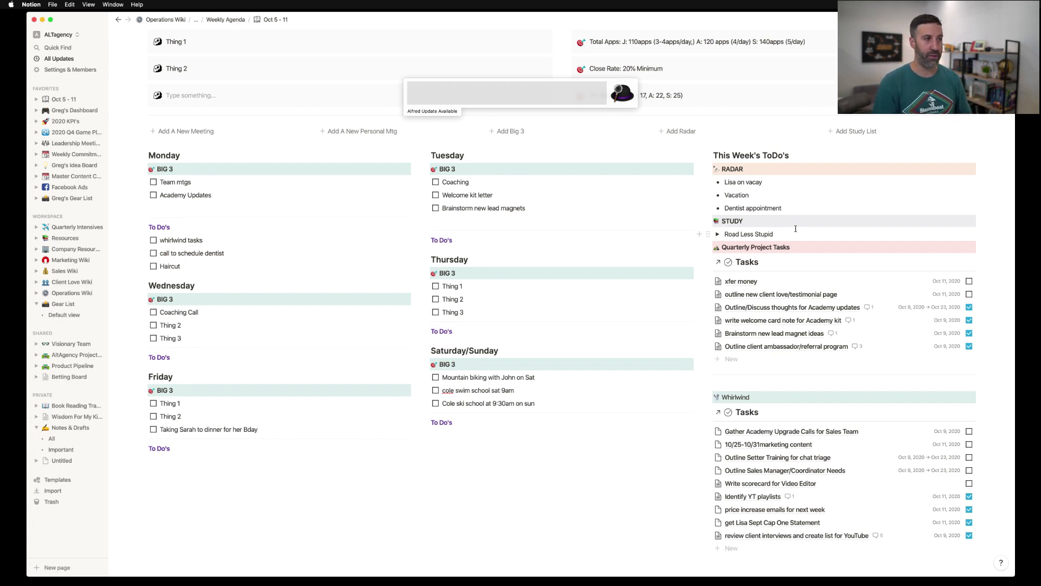
Step: Insert a new Big 3 checklist with placeholders Thing 1, Thing 2 and Thing 3 via the template button
left_click(512, 131)
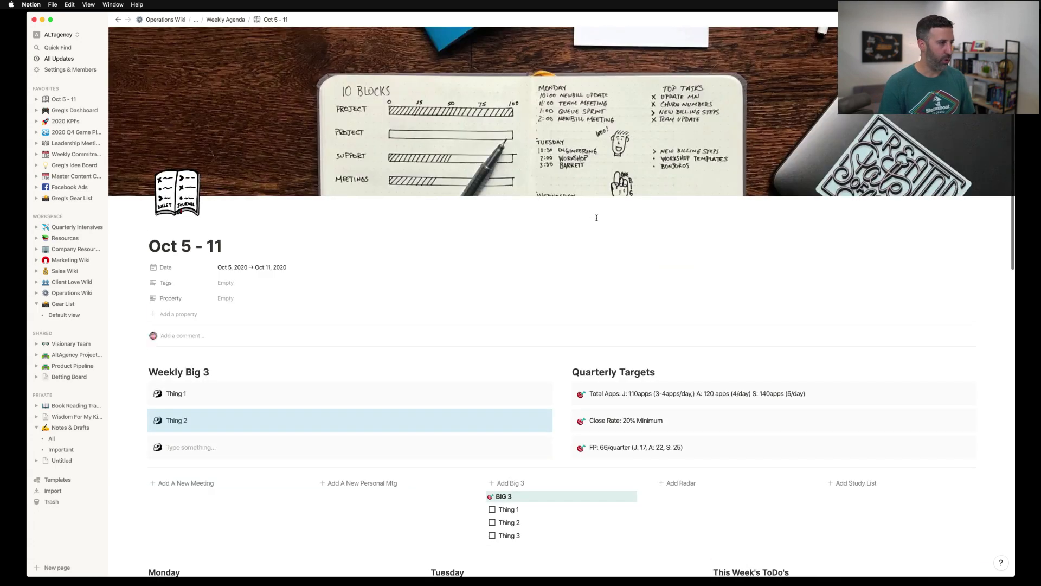
scroll("down", 3)
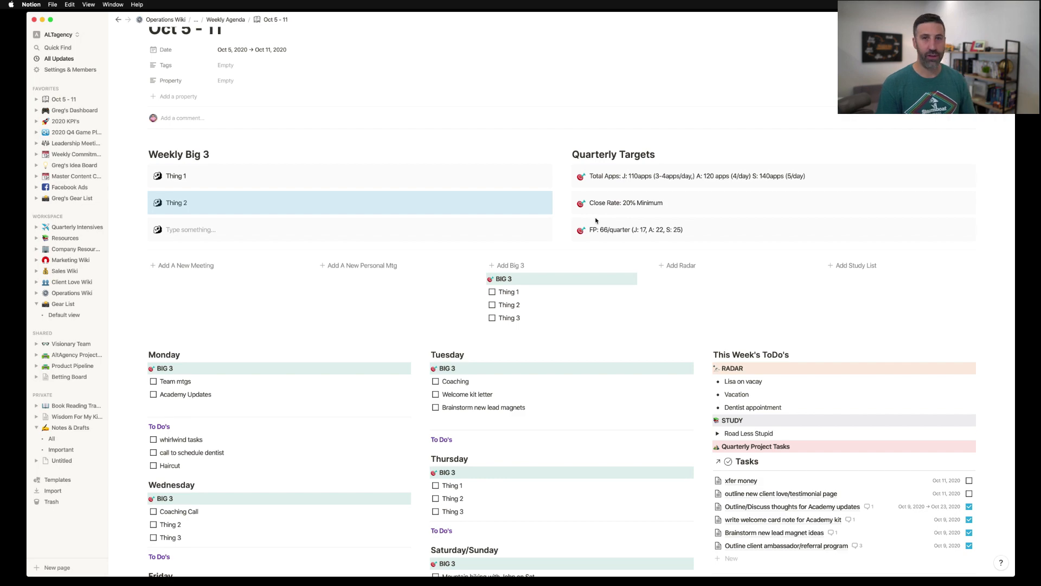